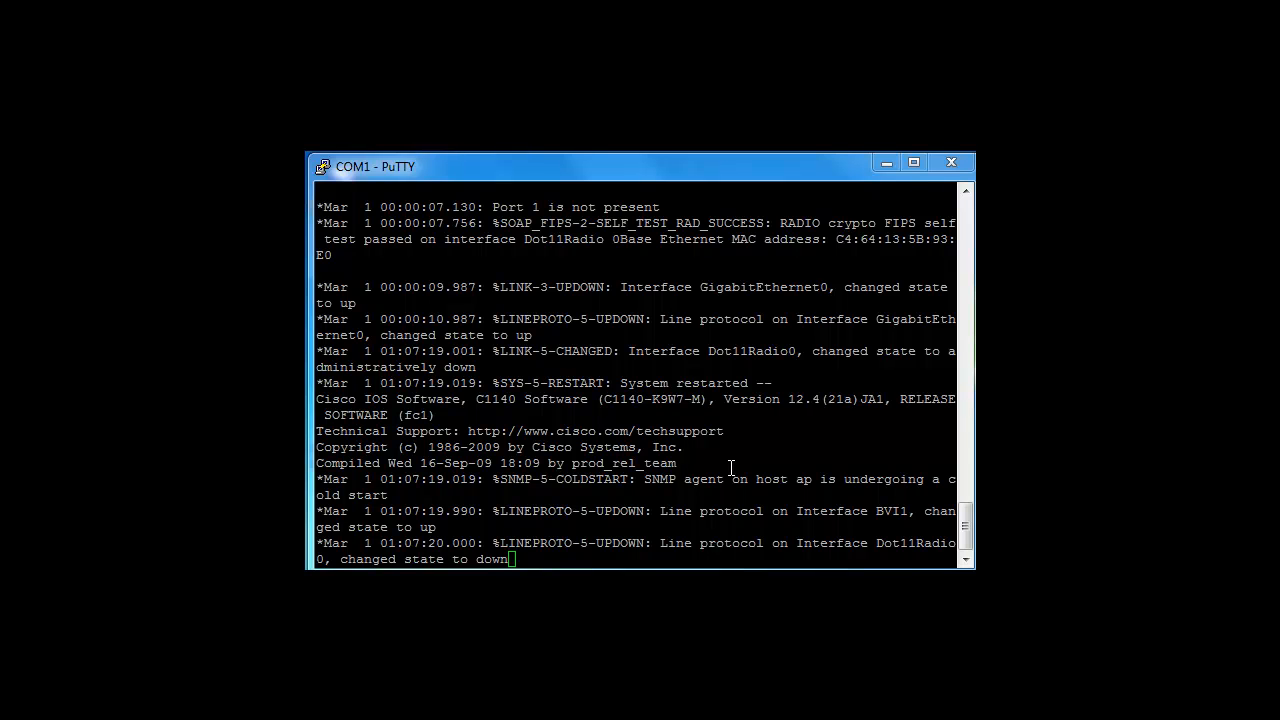
Wake the booted access point's console to get the ap> prompt before requesting enable mode.
scroll(down, 3)
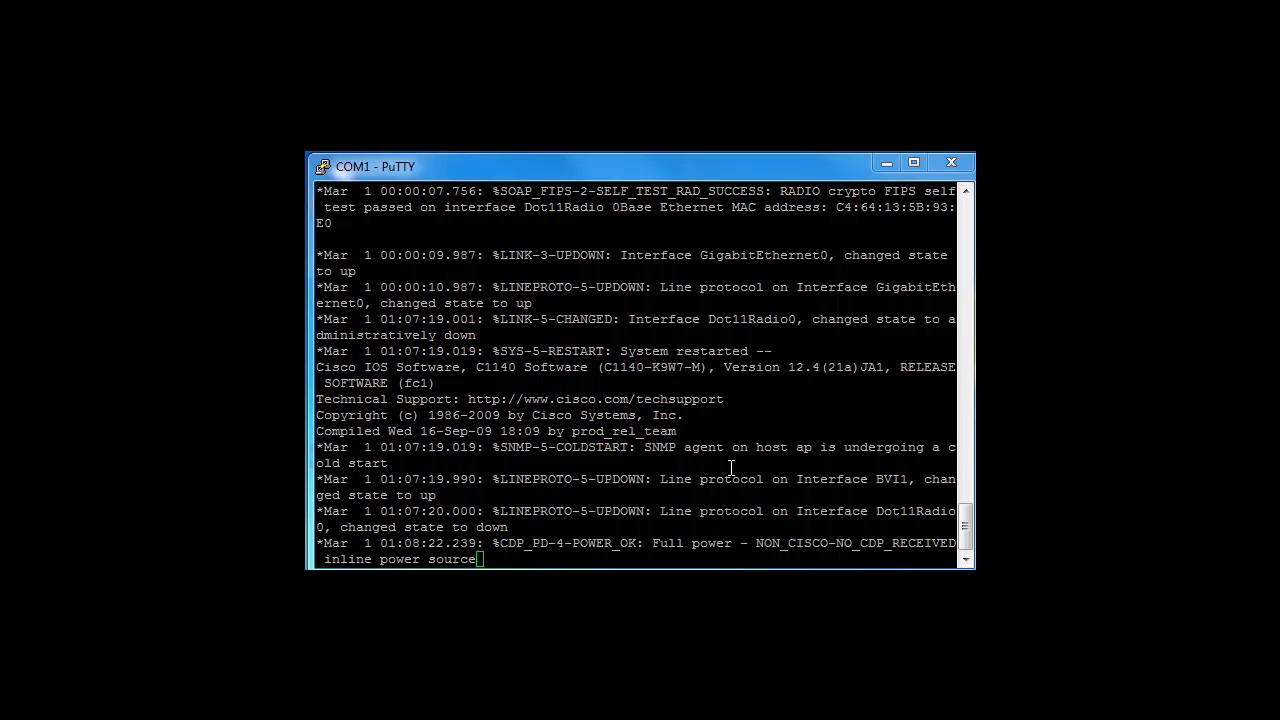
mouse_move(552, 420)
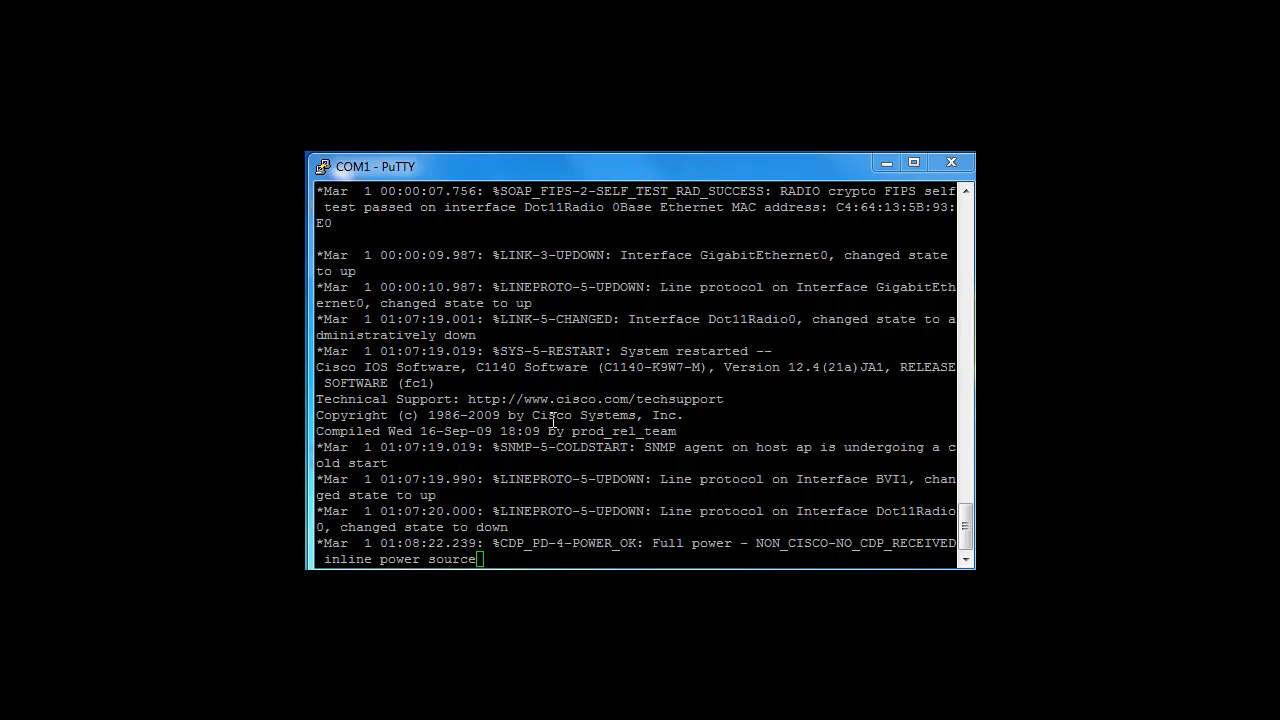
key(Return)
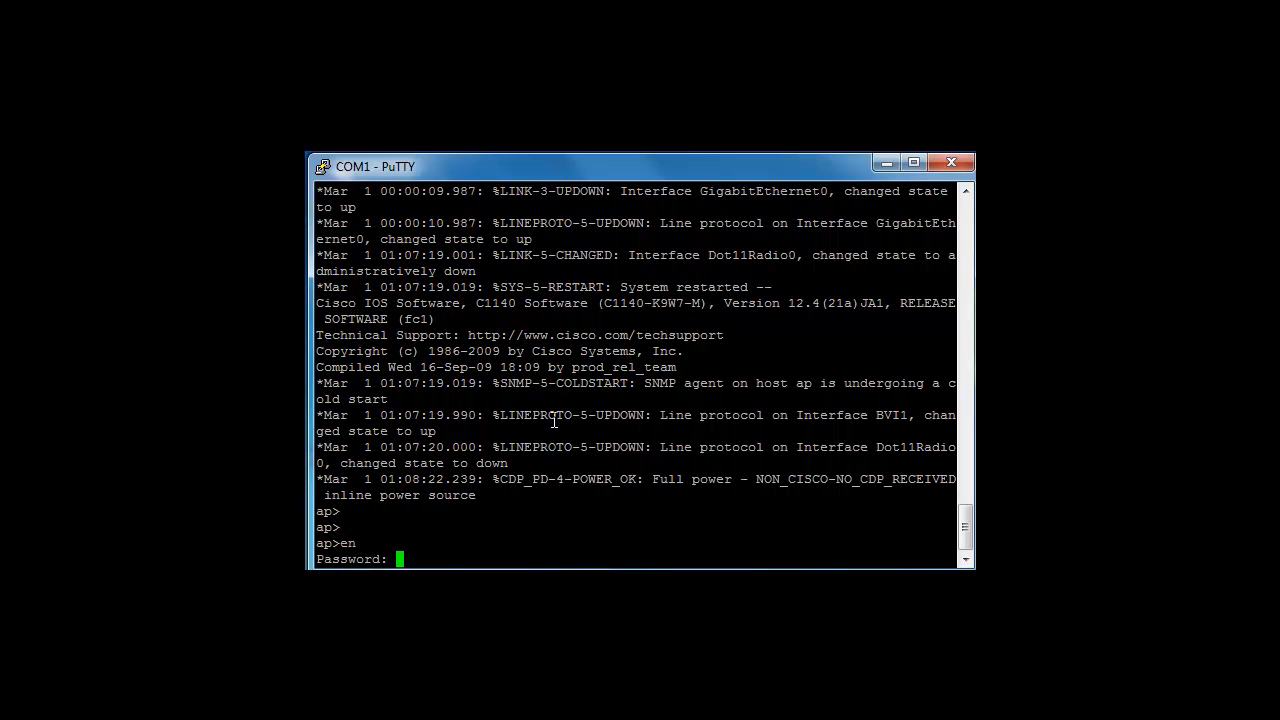
Submit the enable password and enter global configuration mode with conf t.
key(Return)
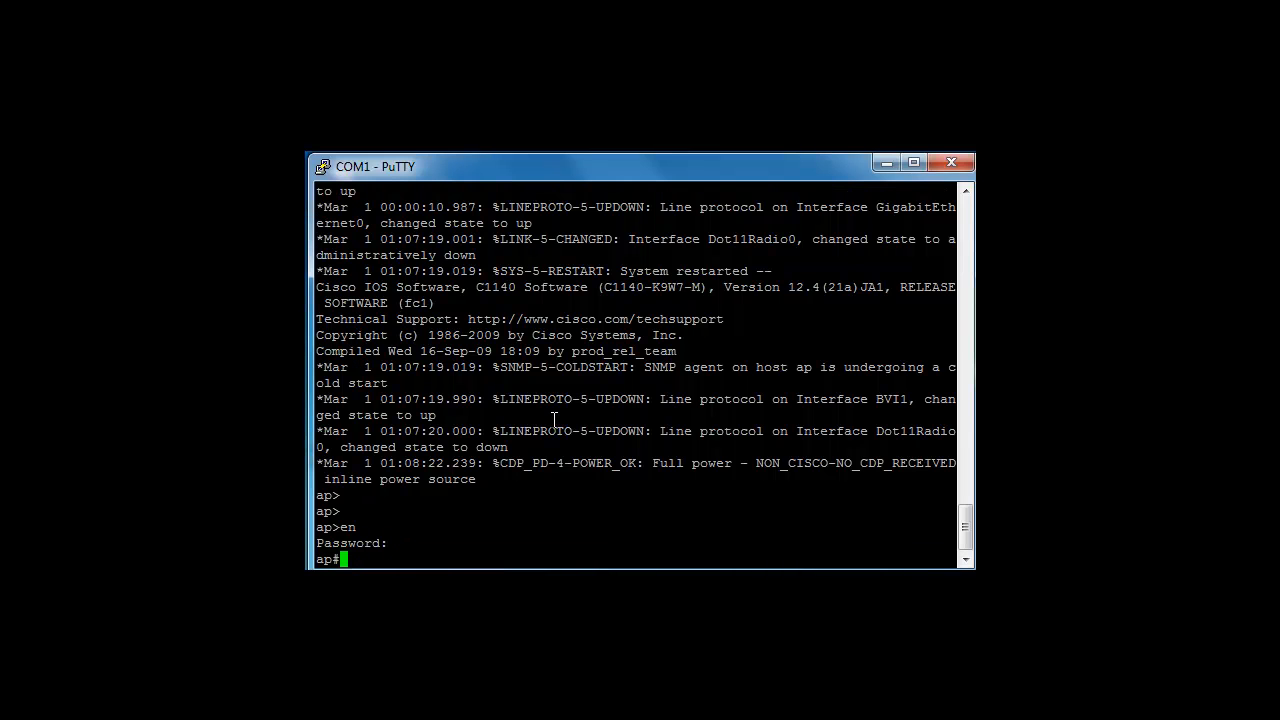
text(conf t)
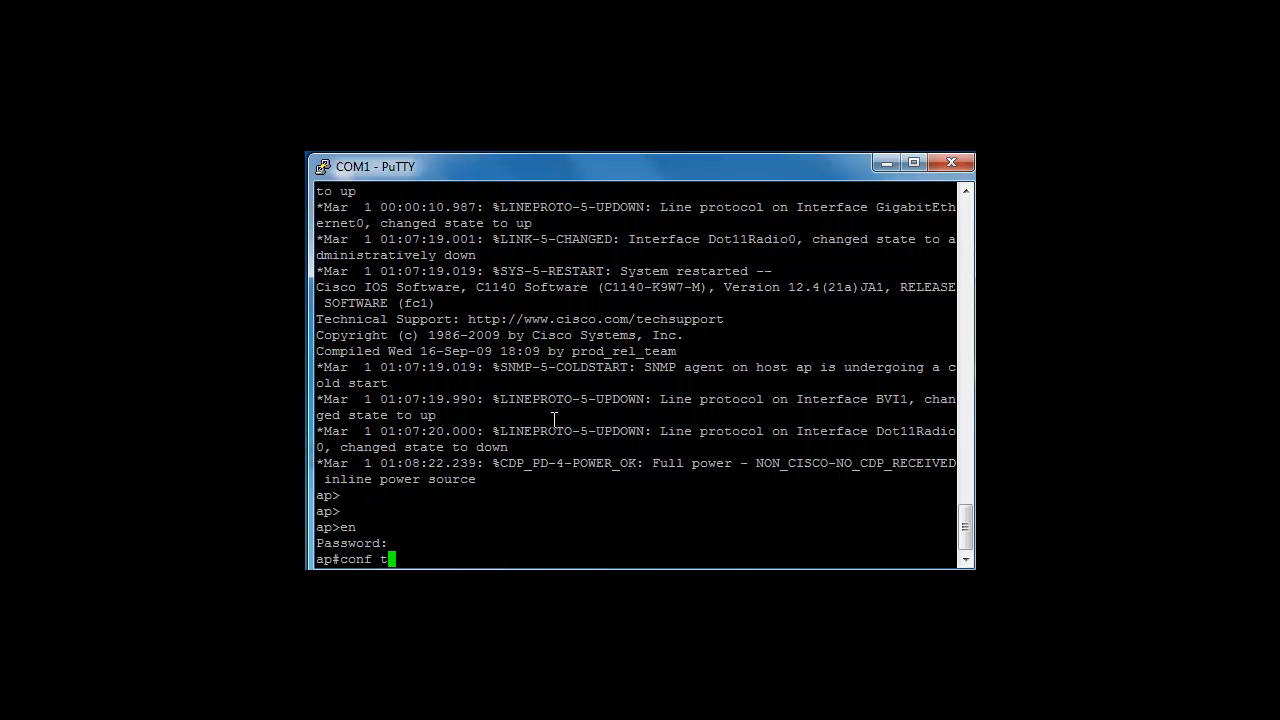
key(Return)
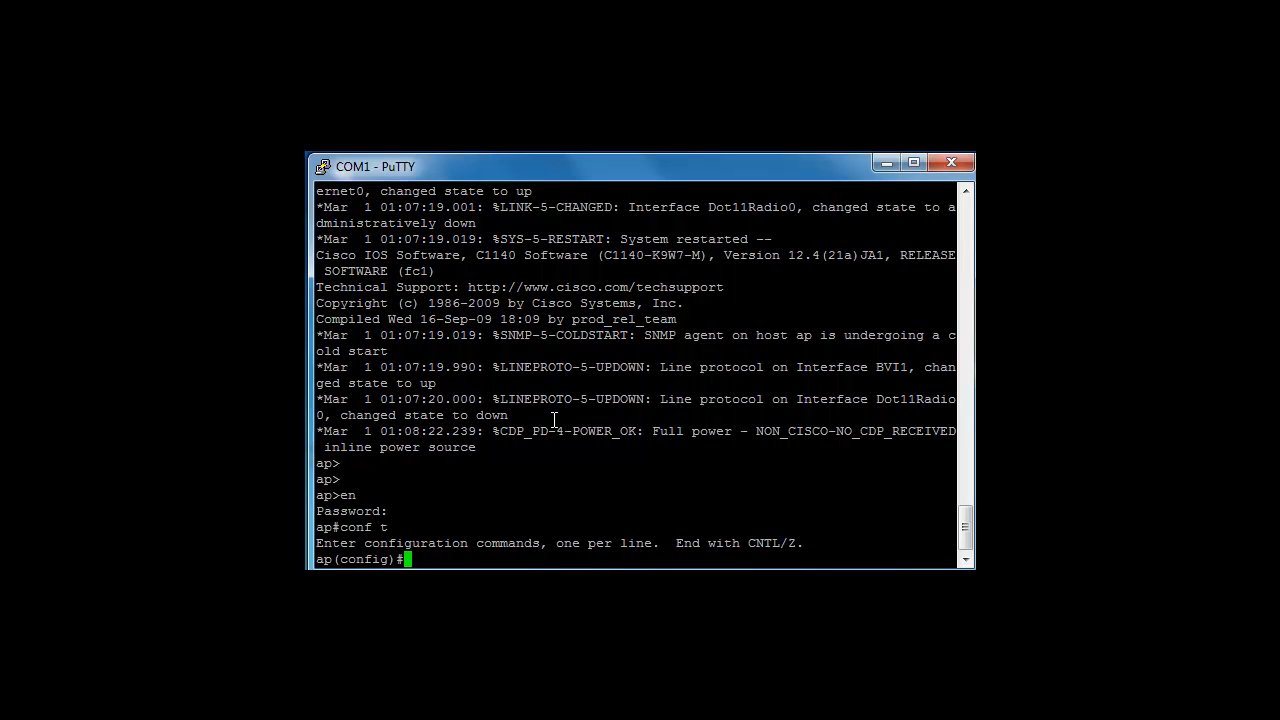
Require login local on line vty 0 4 and on line console 0.
text(line vty 0 4)
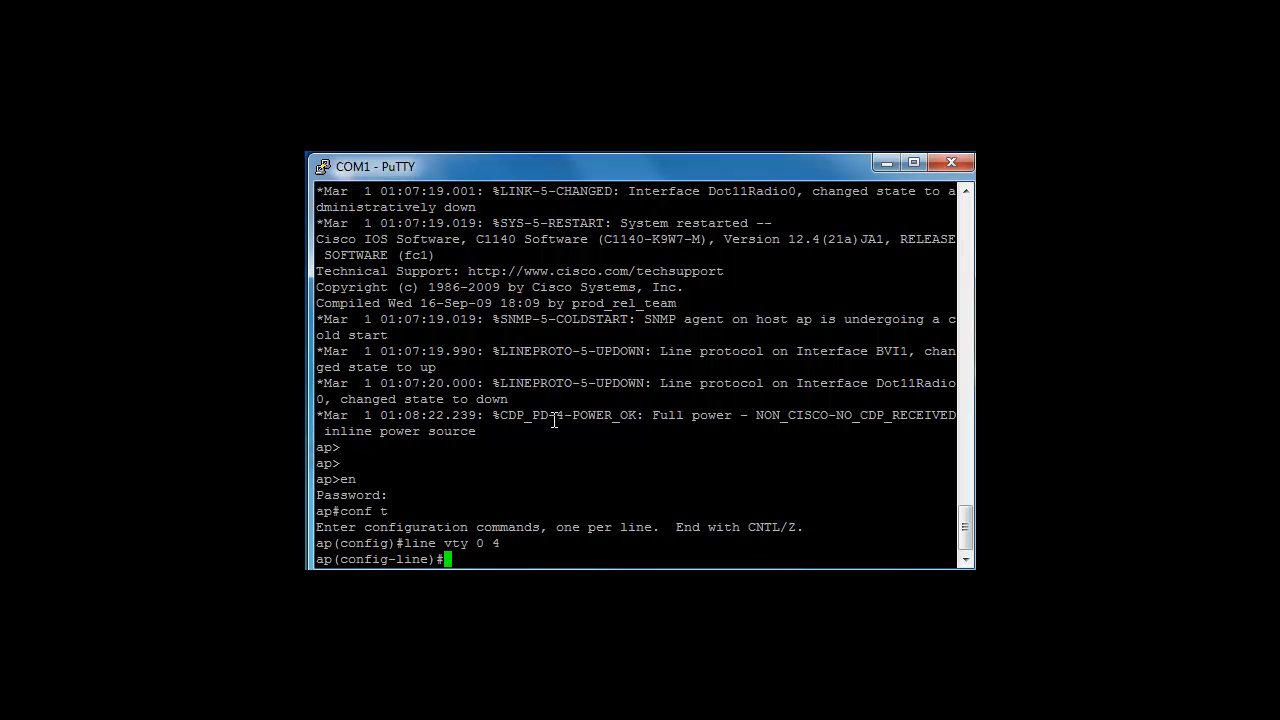
text(login loca)
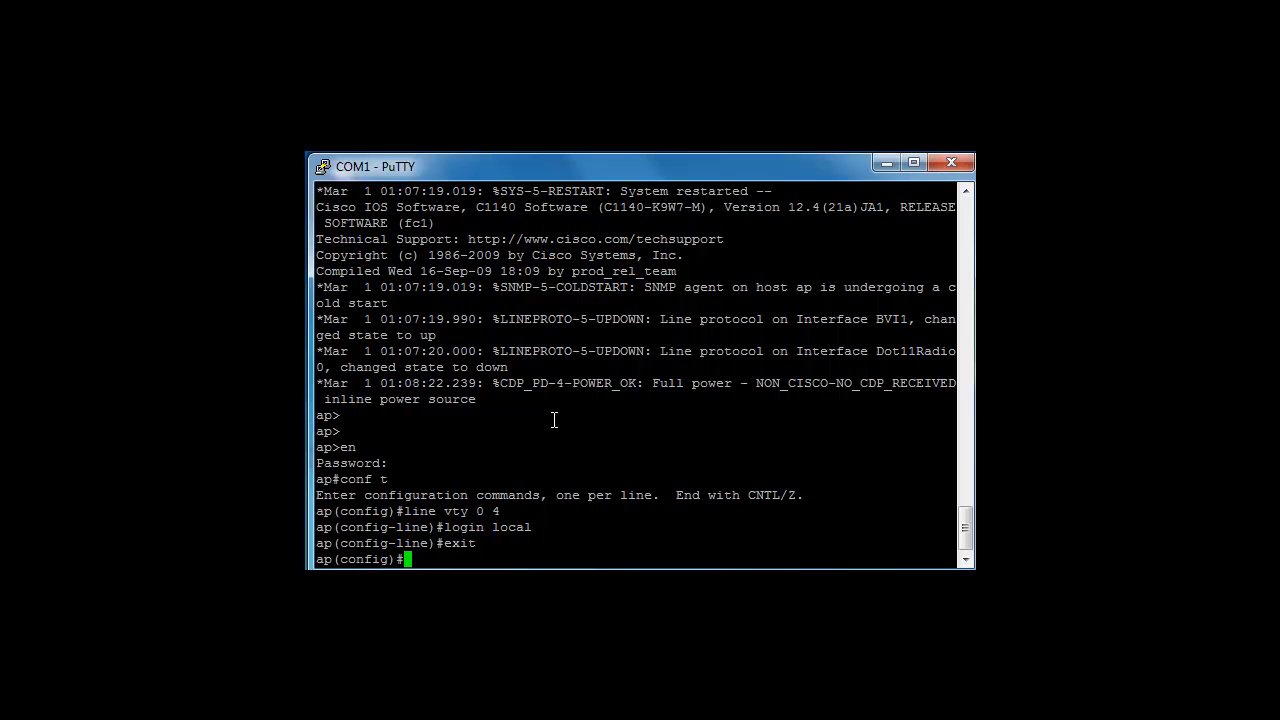
text(line console 0)
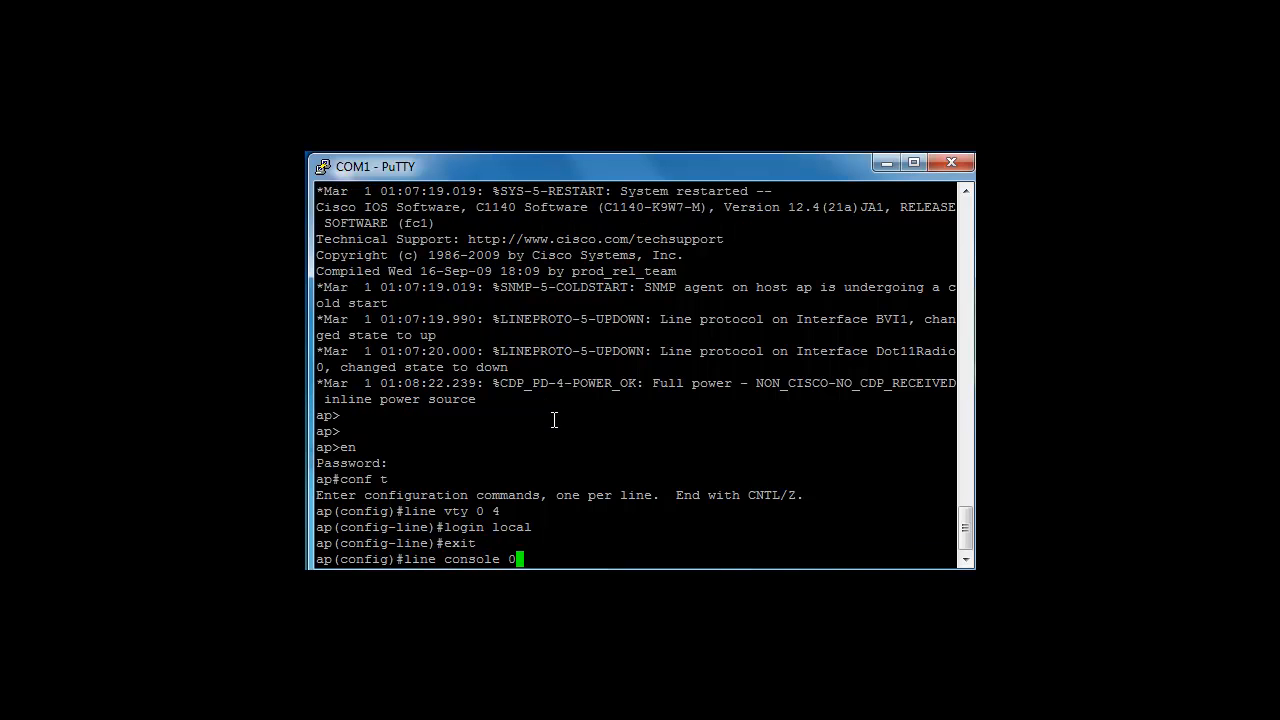
text(login local)
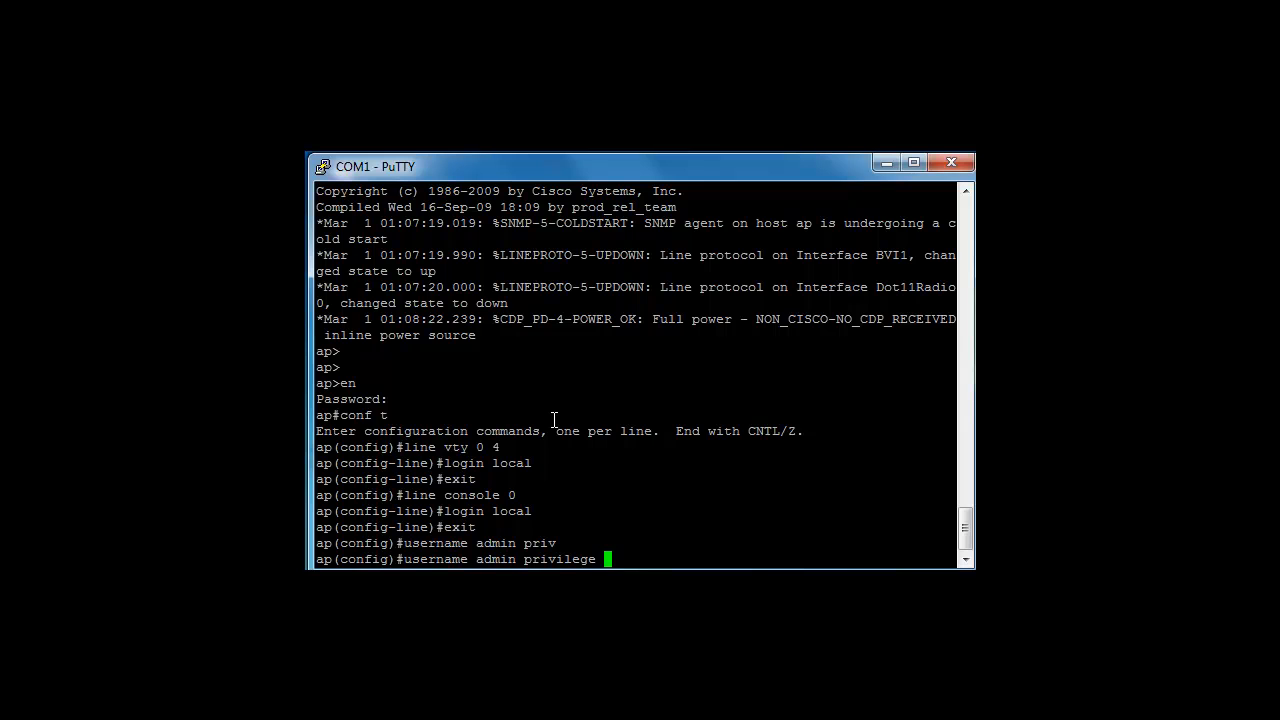
text(15 passwor)
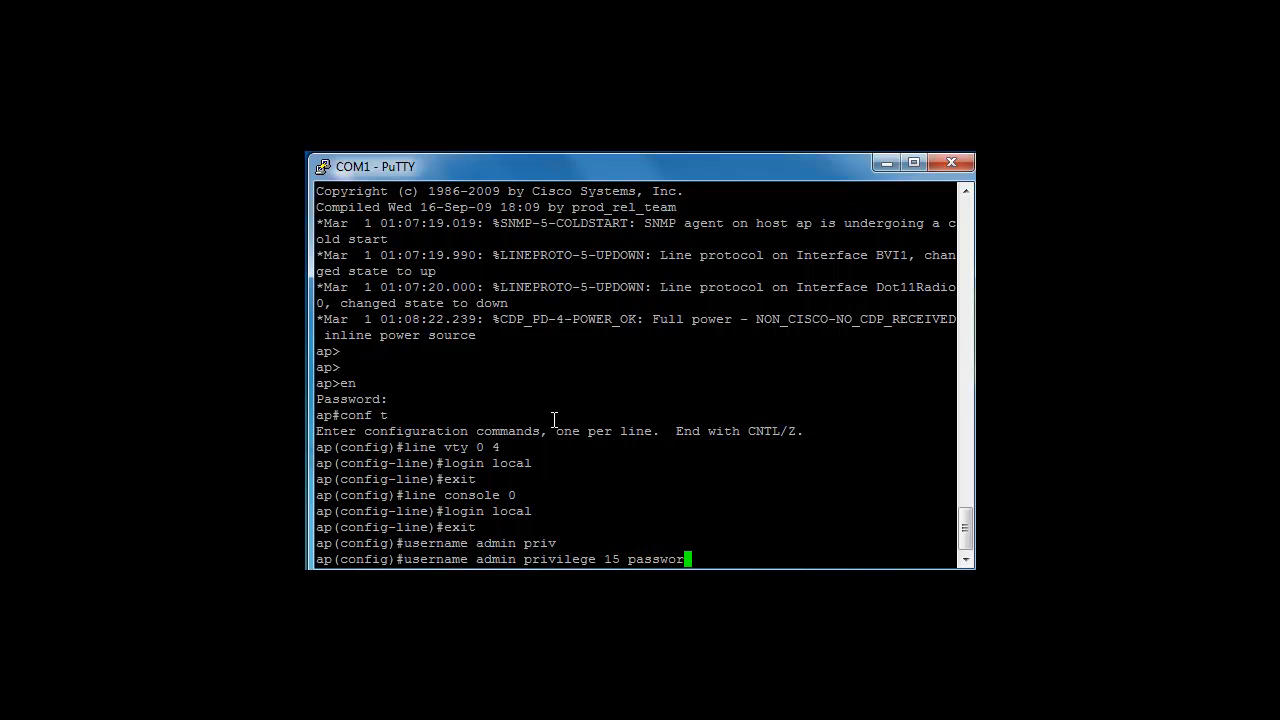
key(Return)
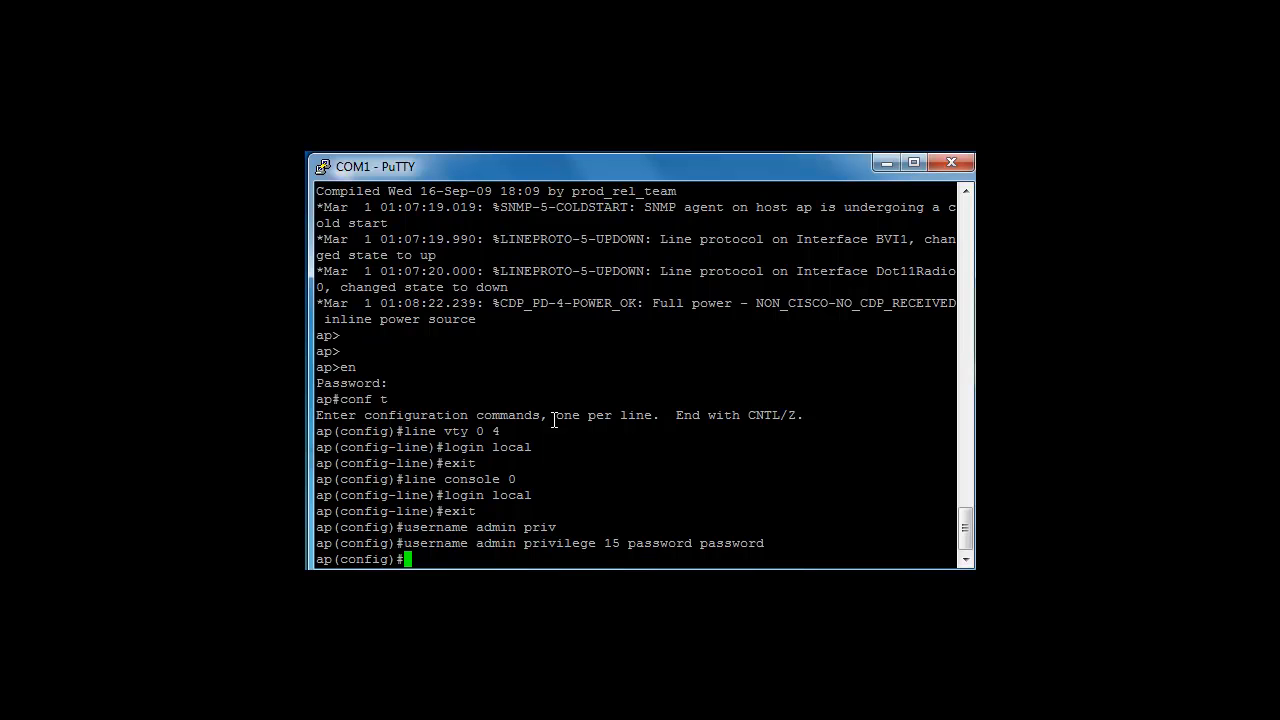
text(hostname)
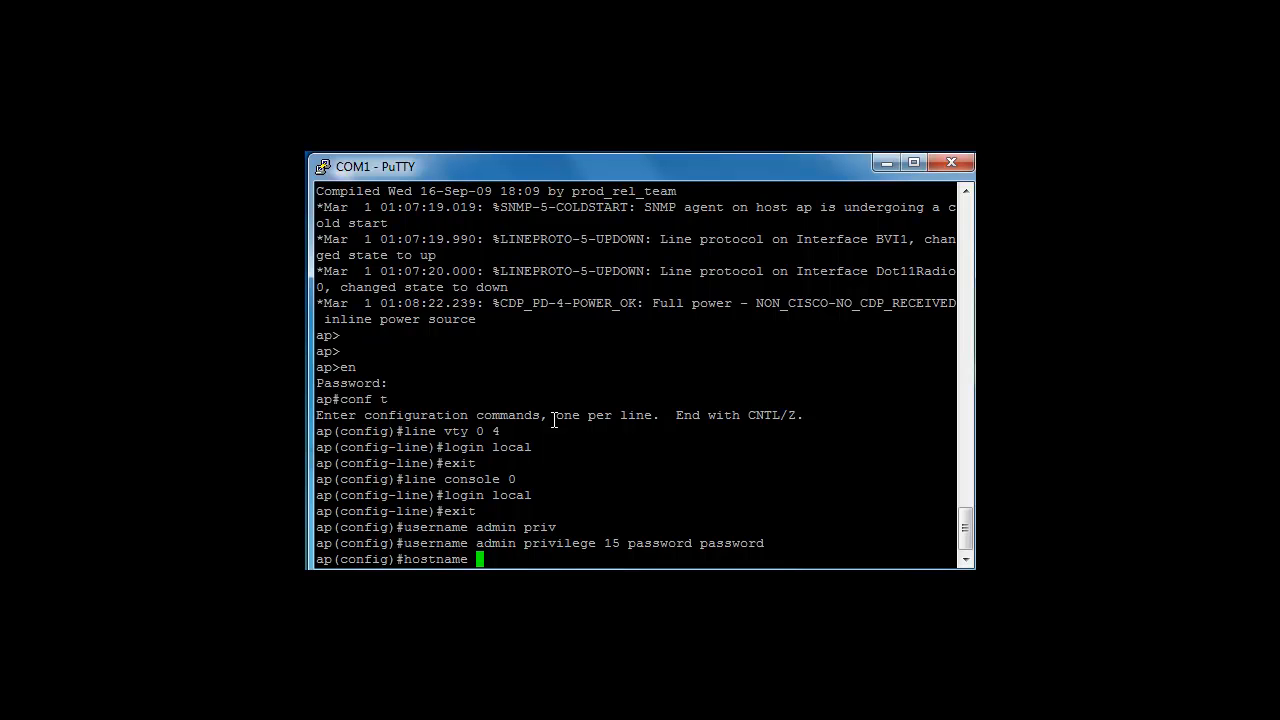
Set the hostname to TestAP and begin the dot11 ssid command.
text(TestAP)
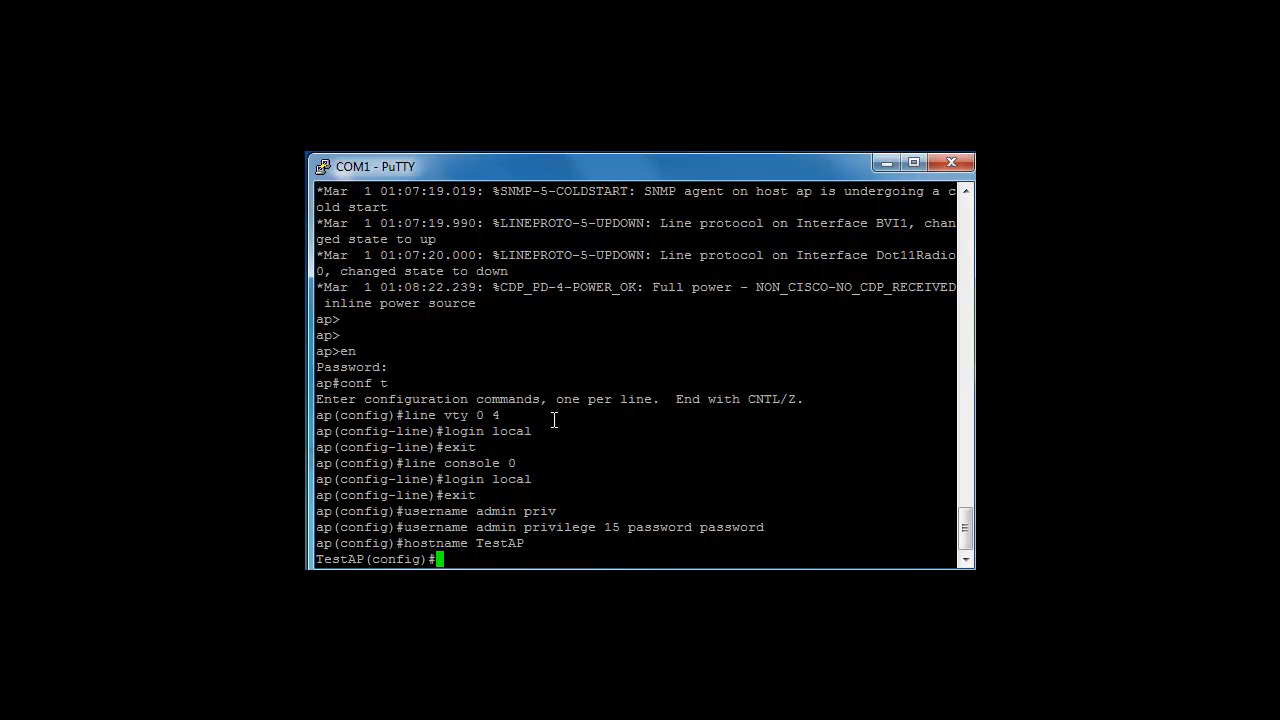
text(dot11 ss)
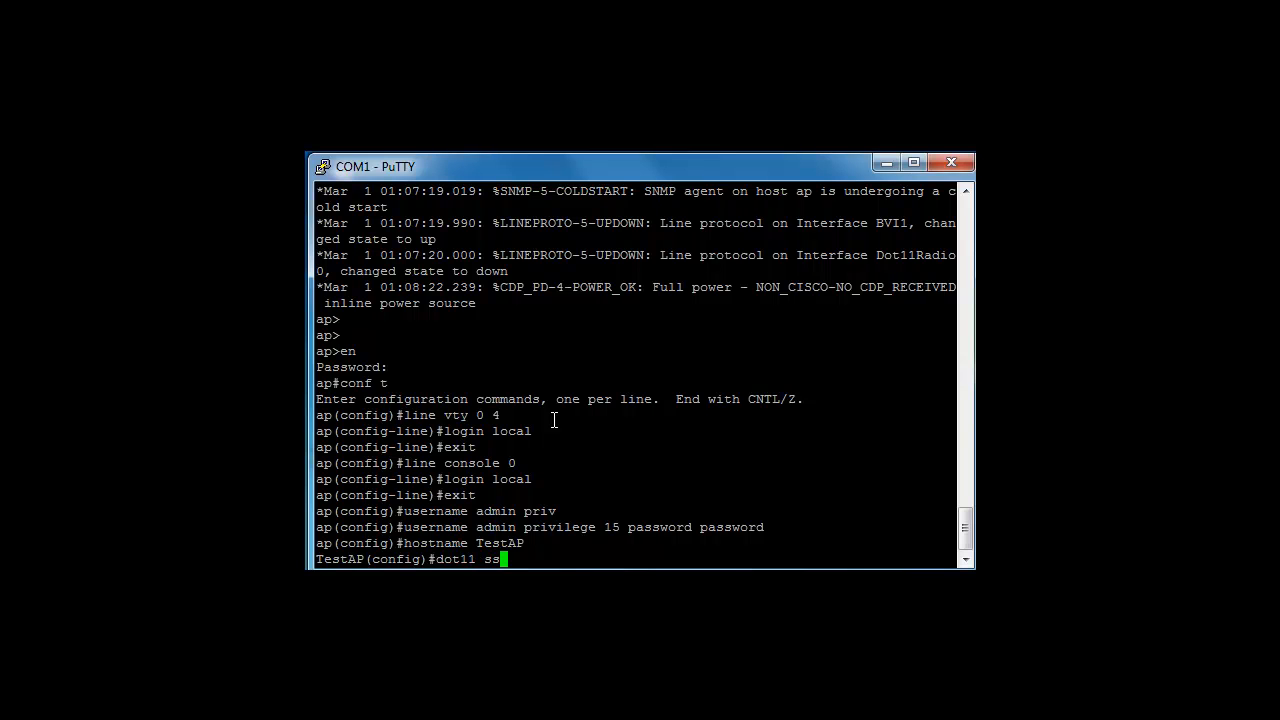
Define dot11 SSID test with open authentication.
text(id)
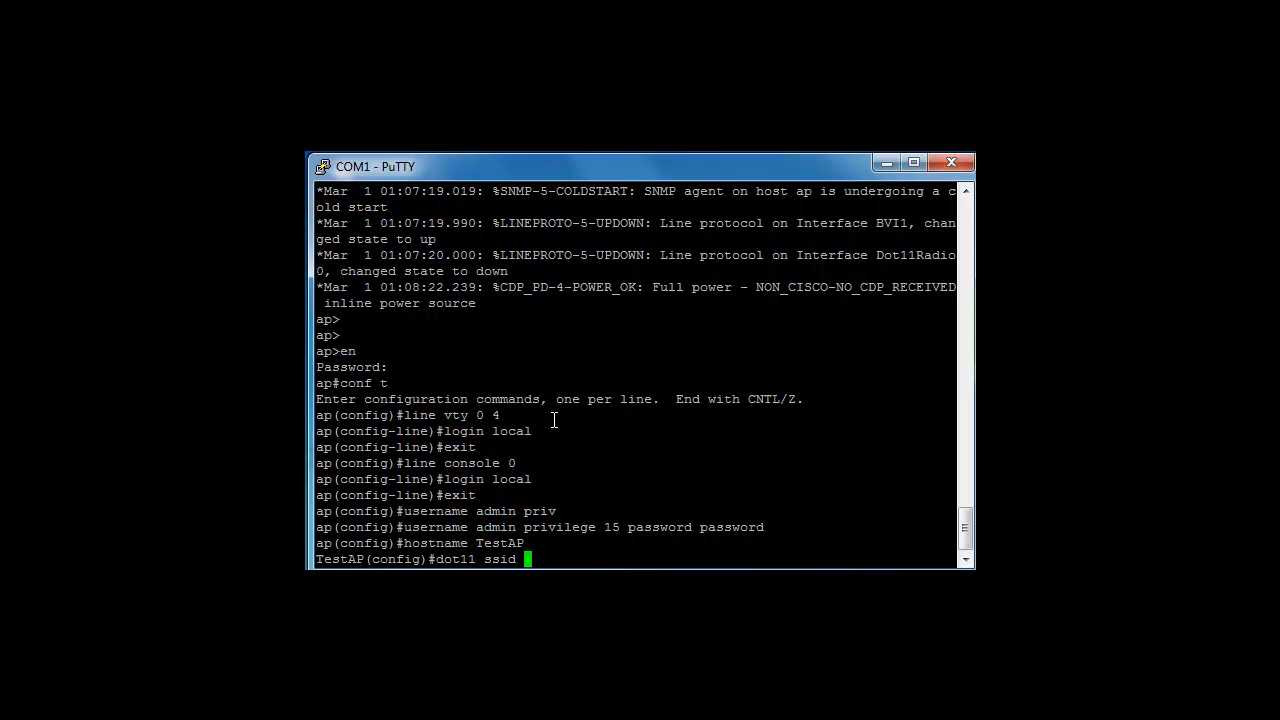
text(test)
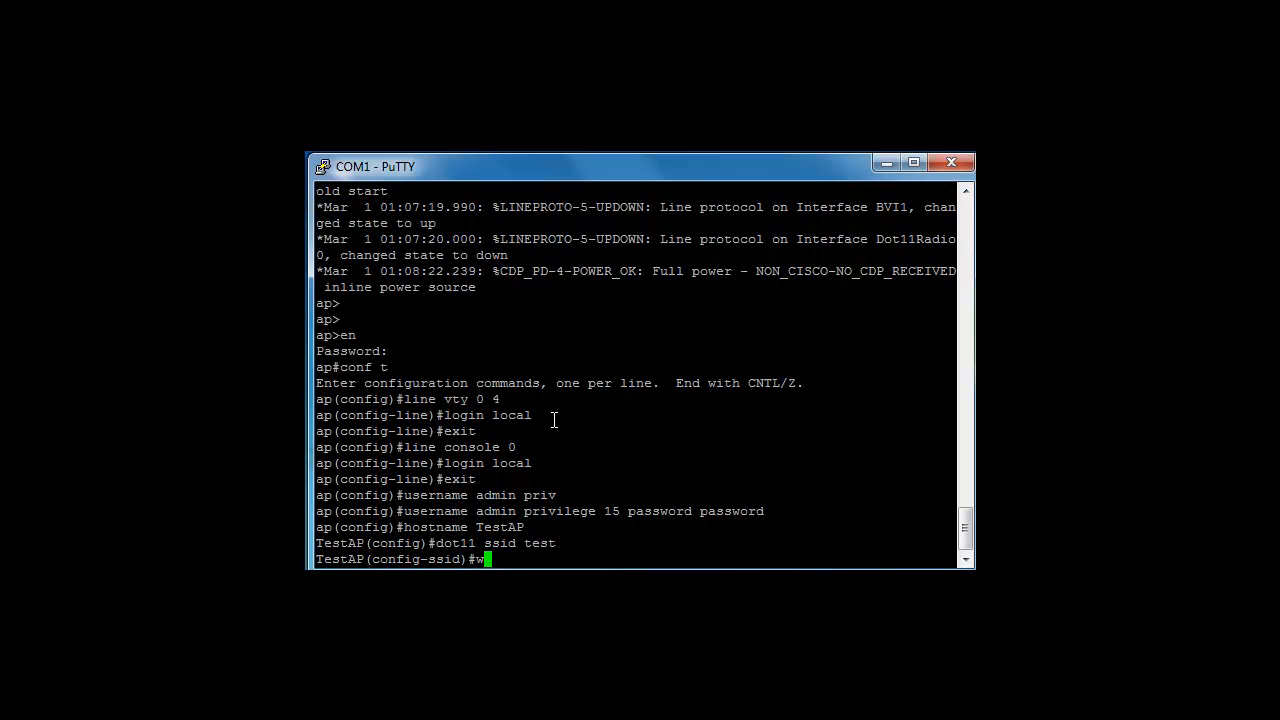
text(uth open)
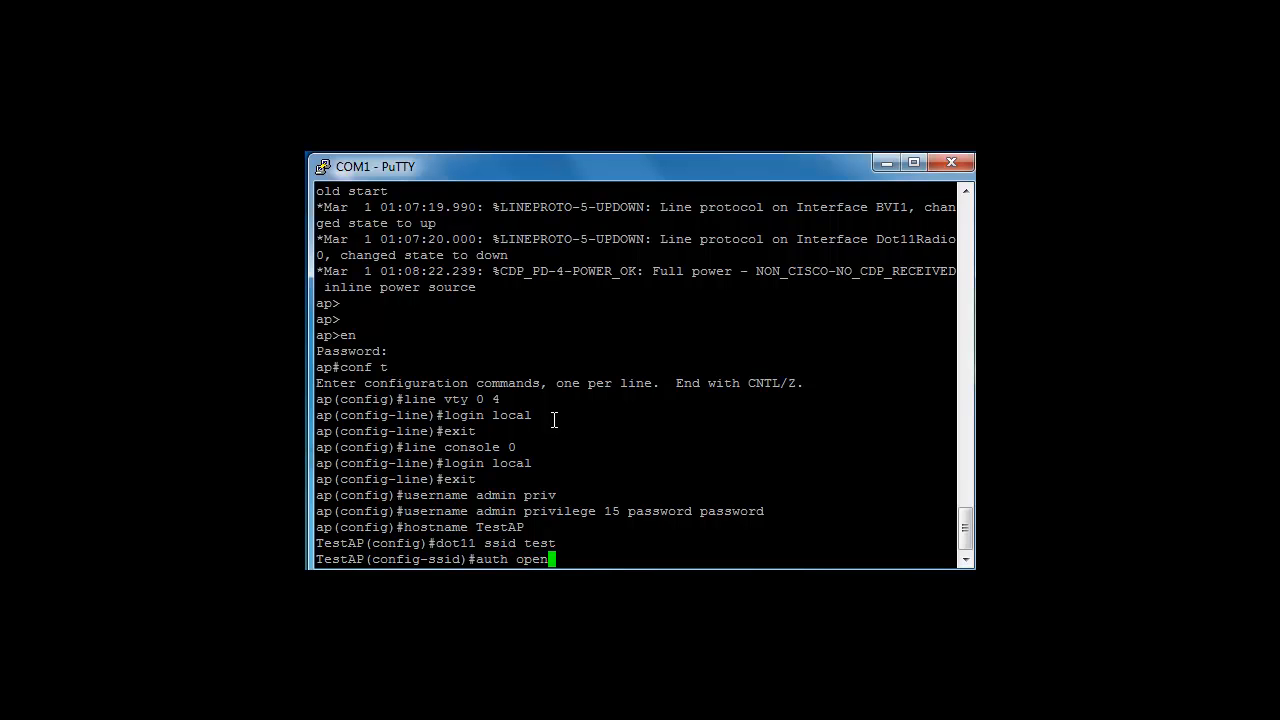
key(Return)
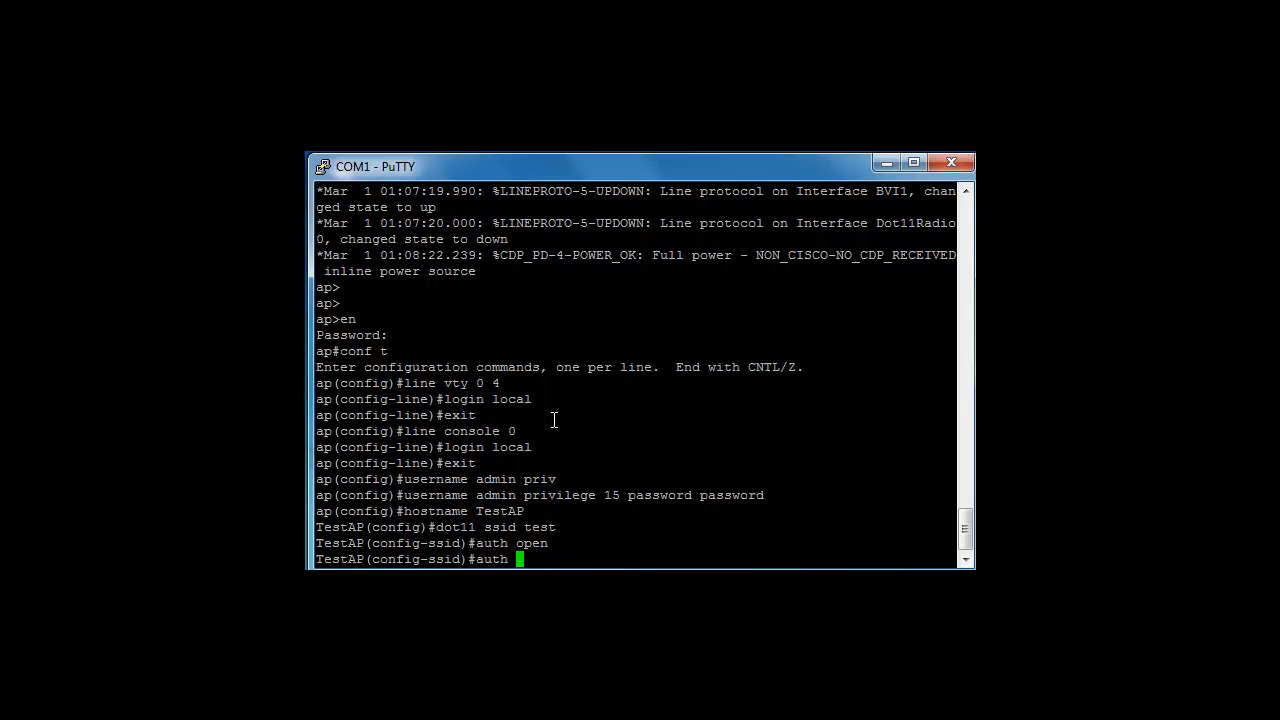
Set the SSID's authentication key-management to WPA version 2.
text(key wpa)
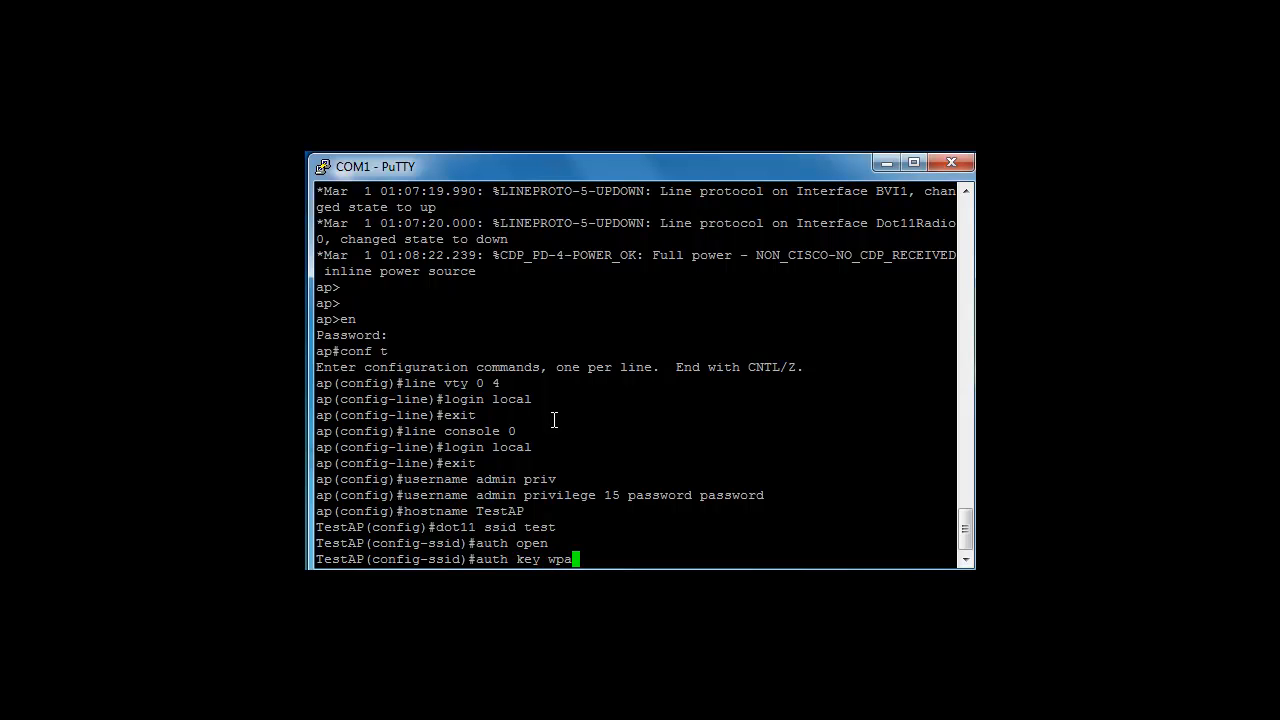
text(ver 2)
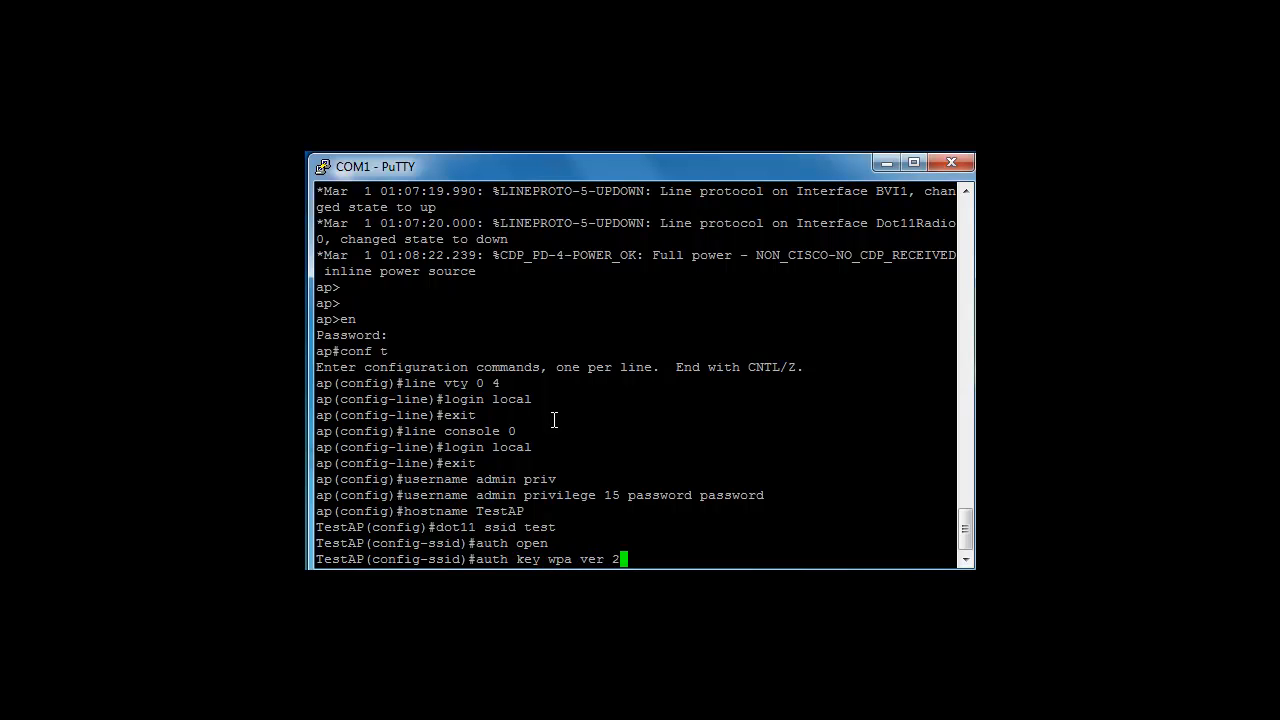
key(Return)
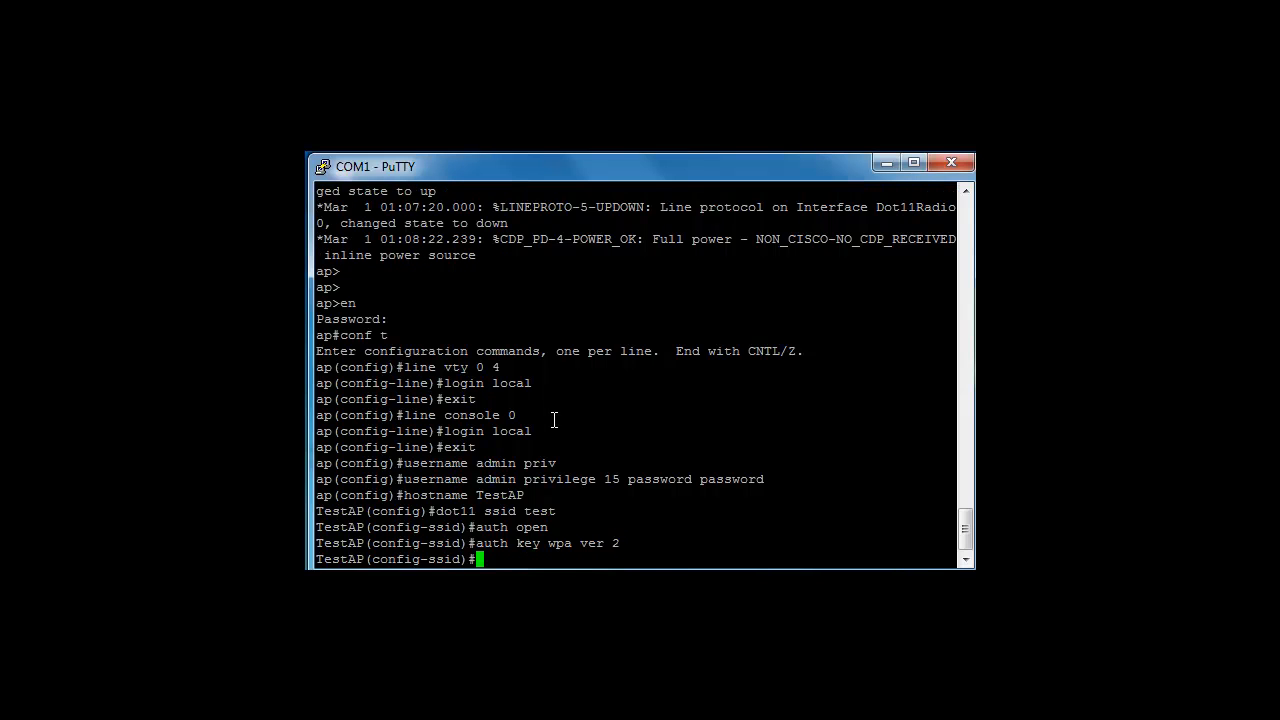
text(wpa-psk asc)
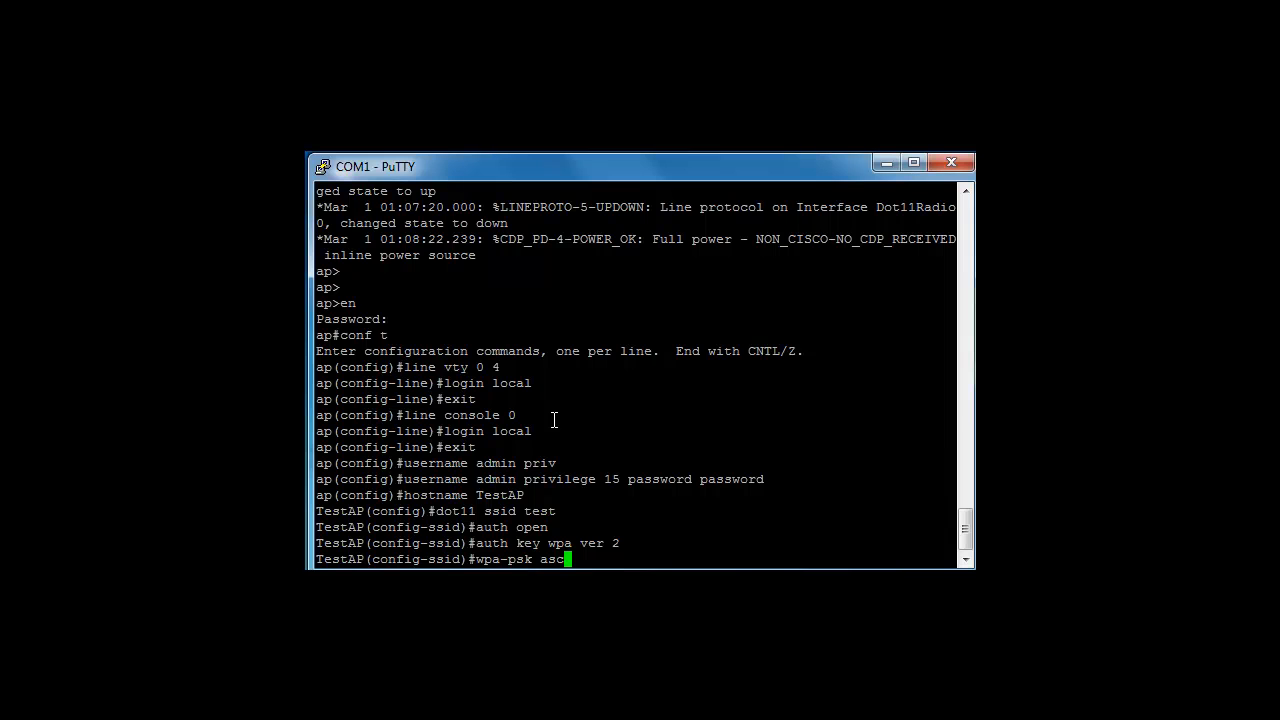
text(ii)
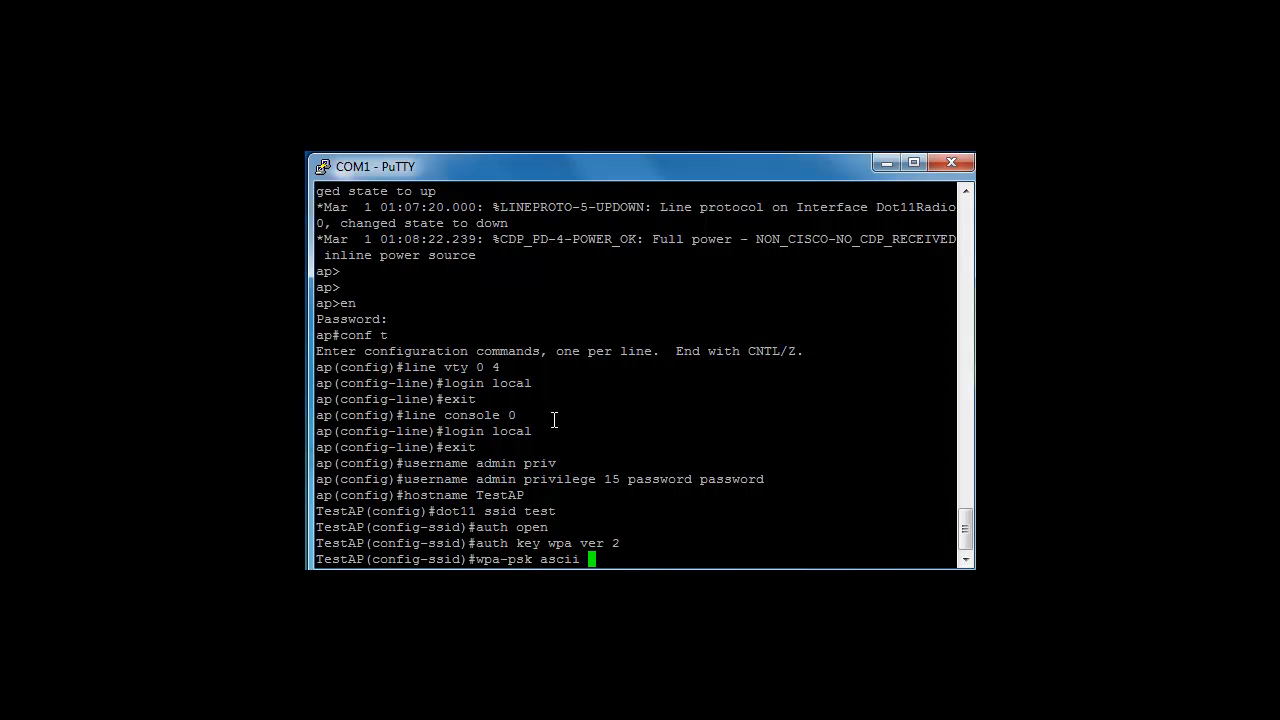
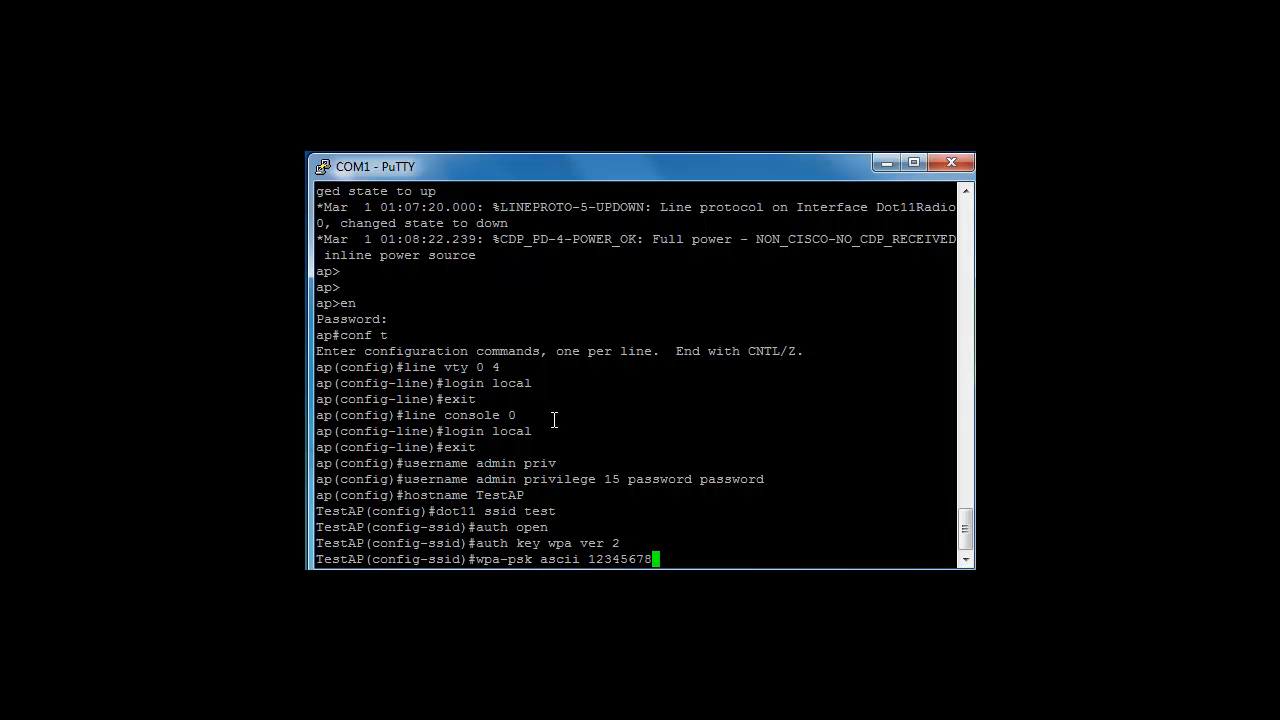
key(Return)
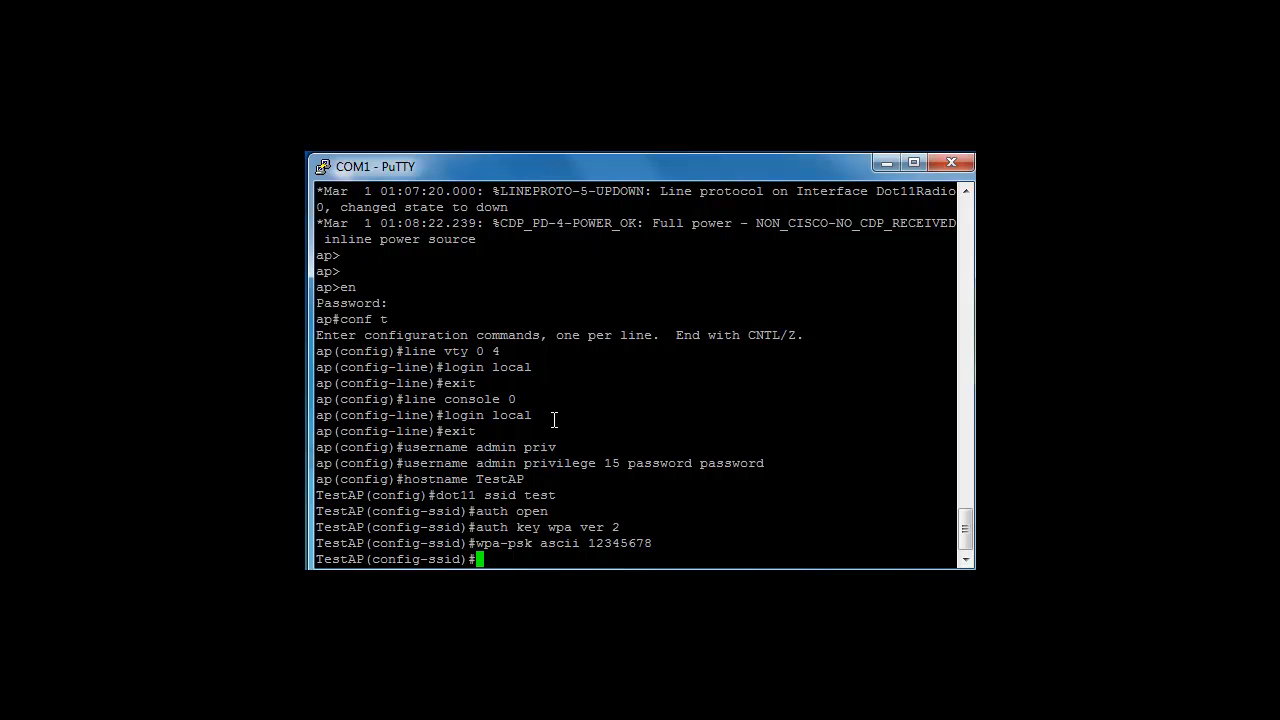
Enable guest-mode on the SSID and exit back to global configuration.
text(guest-)
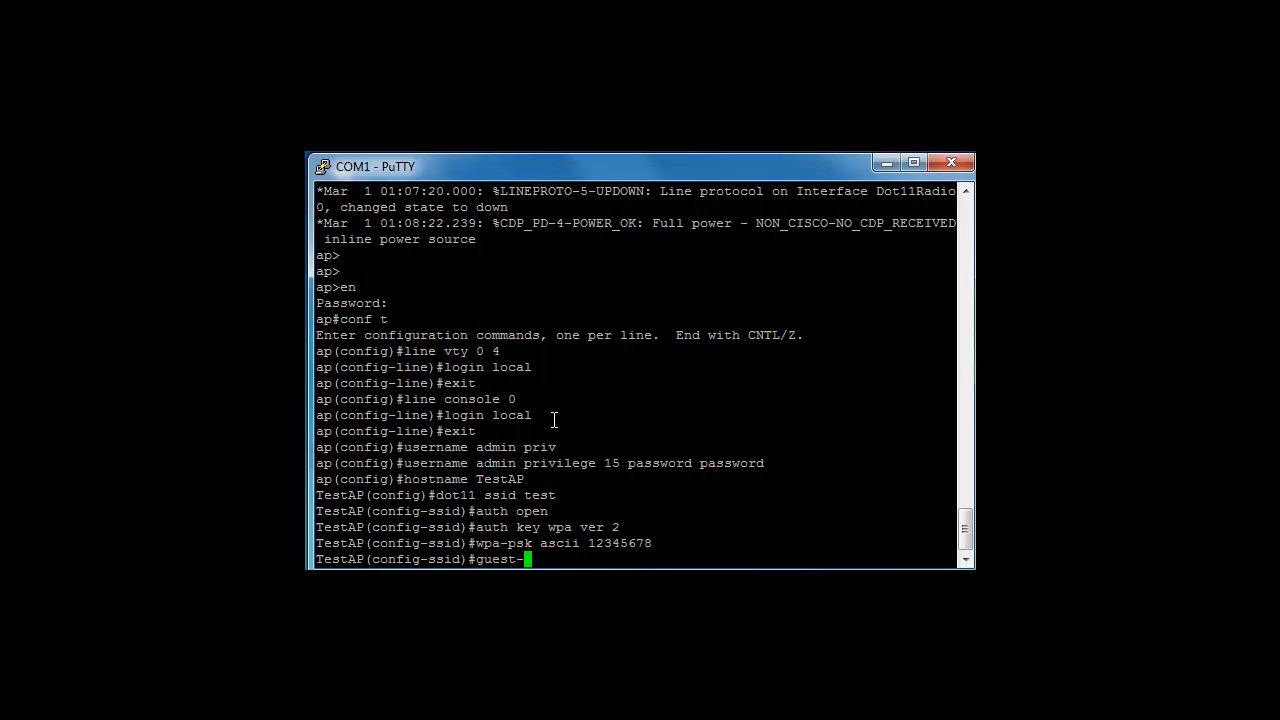
text(mode)
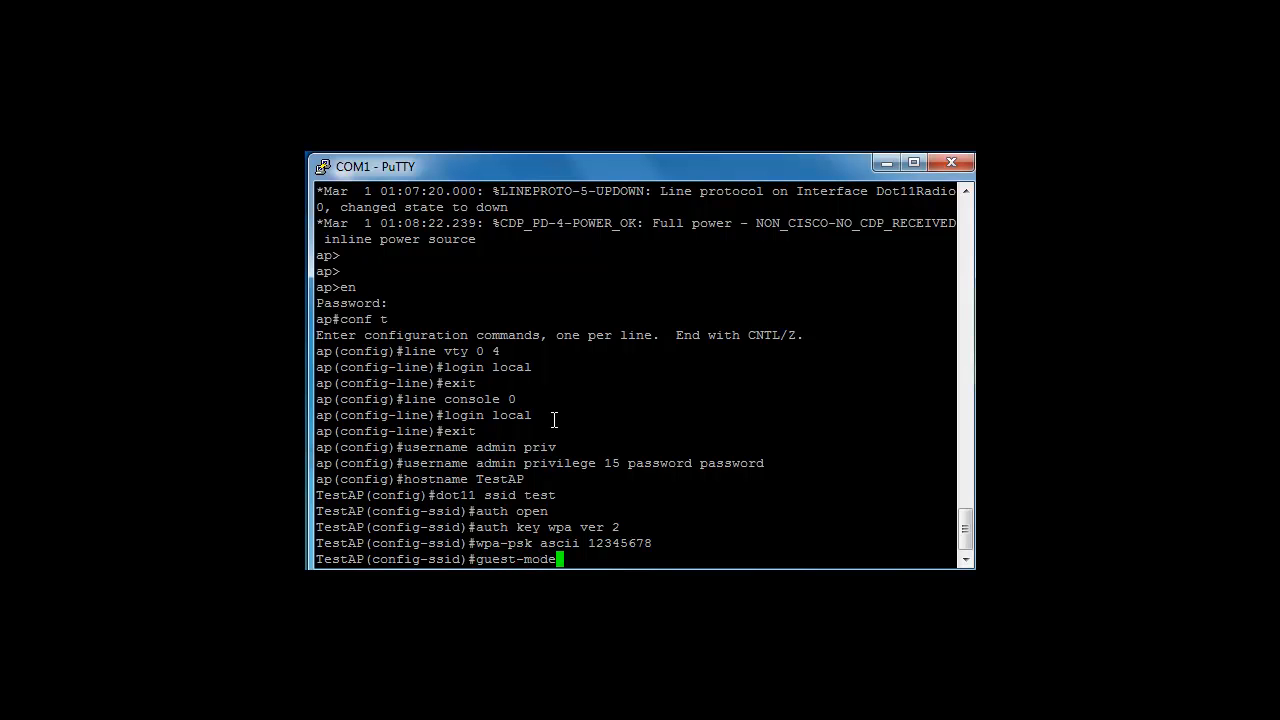
text(exit)
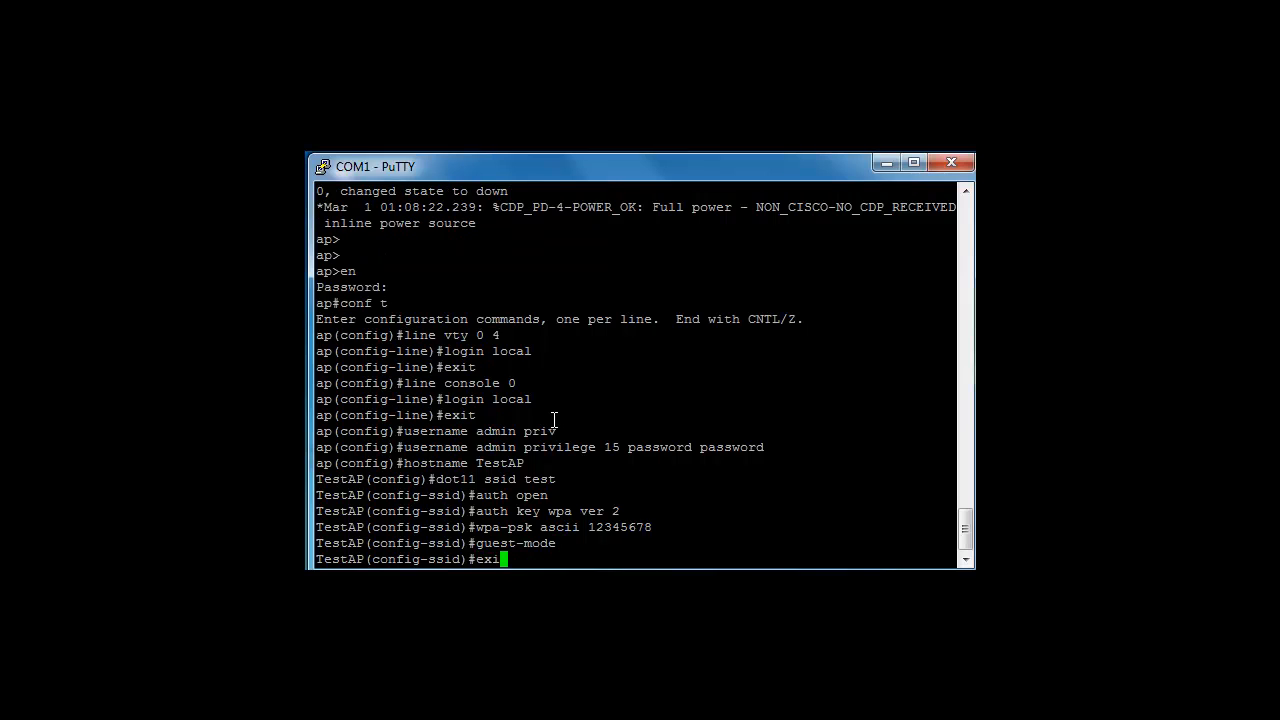
key(Return)
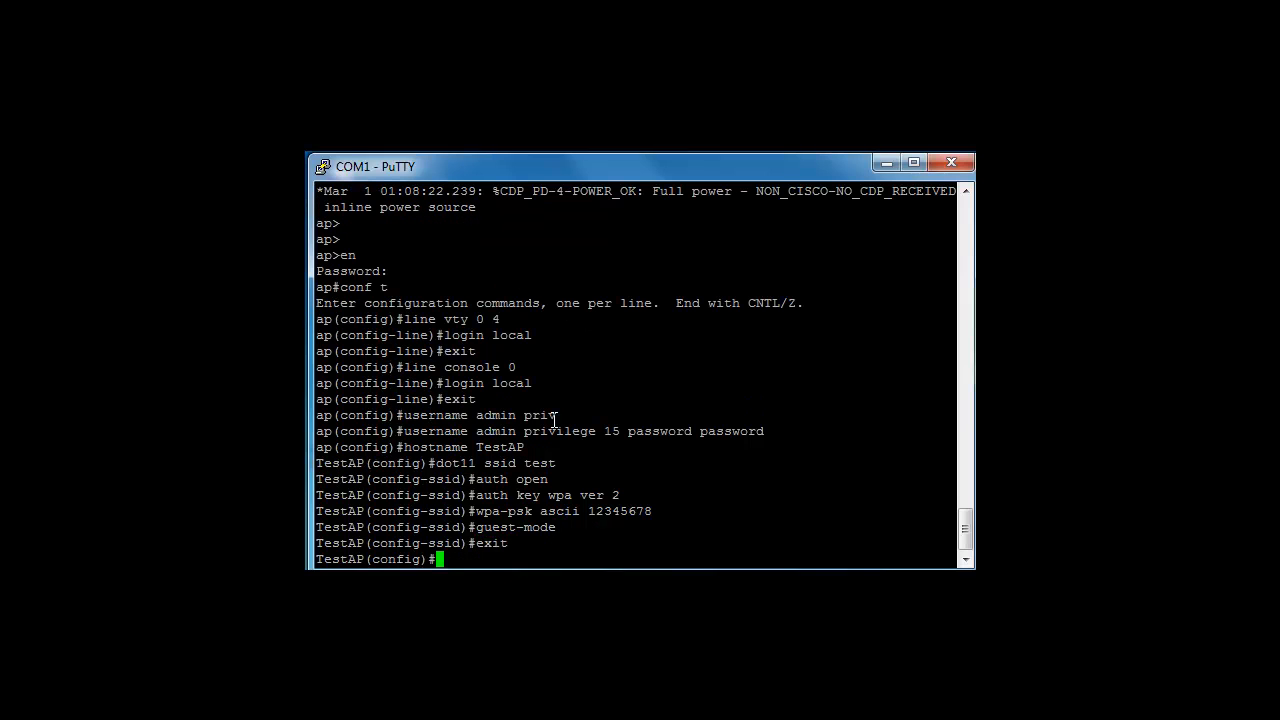
On interface Dot11Radio0, set encryption mode ciphers aes.
text(int d0)
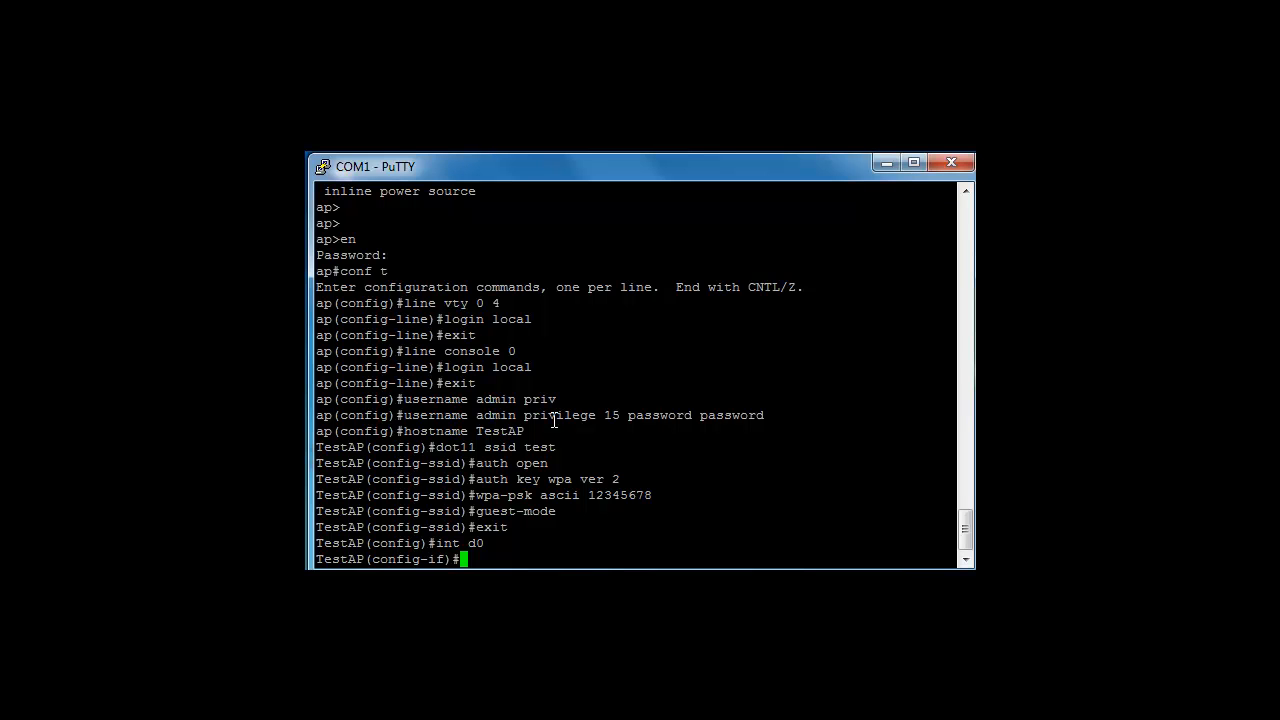
text(enc)
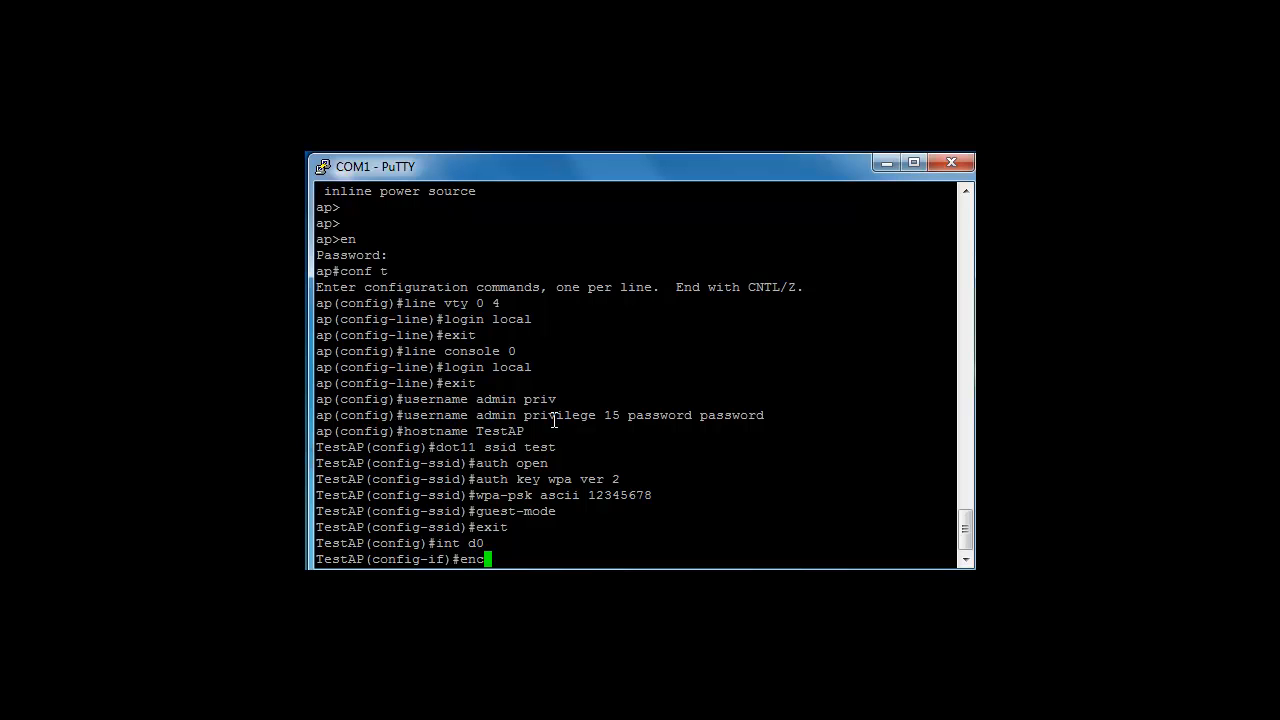
text(encryption mode ci)
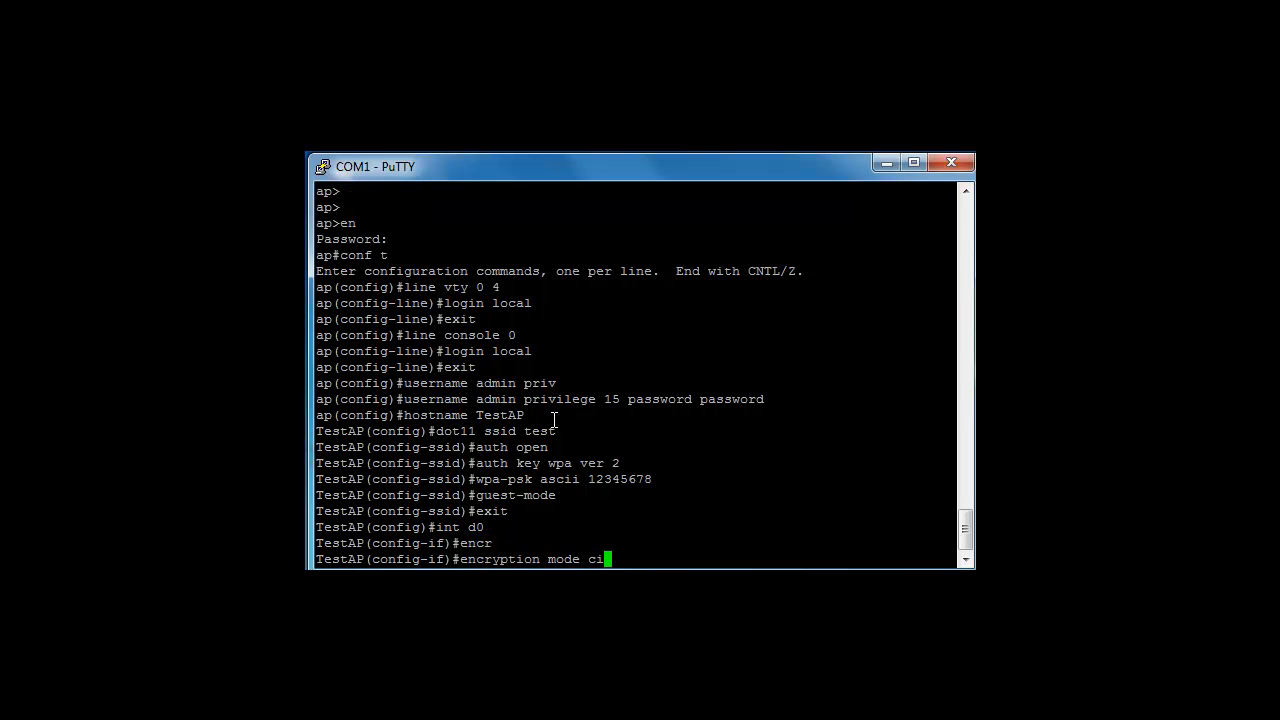
text(phers aes)
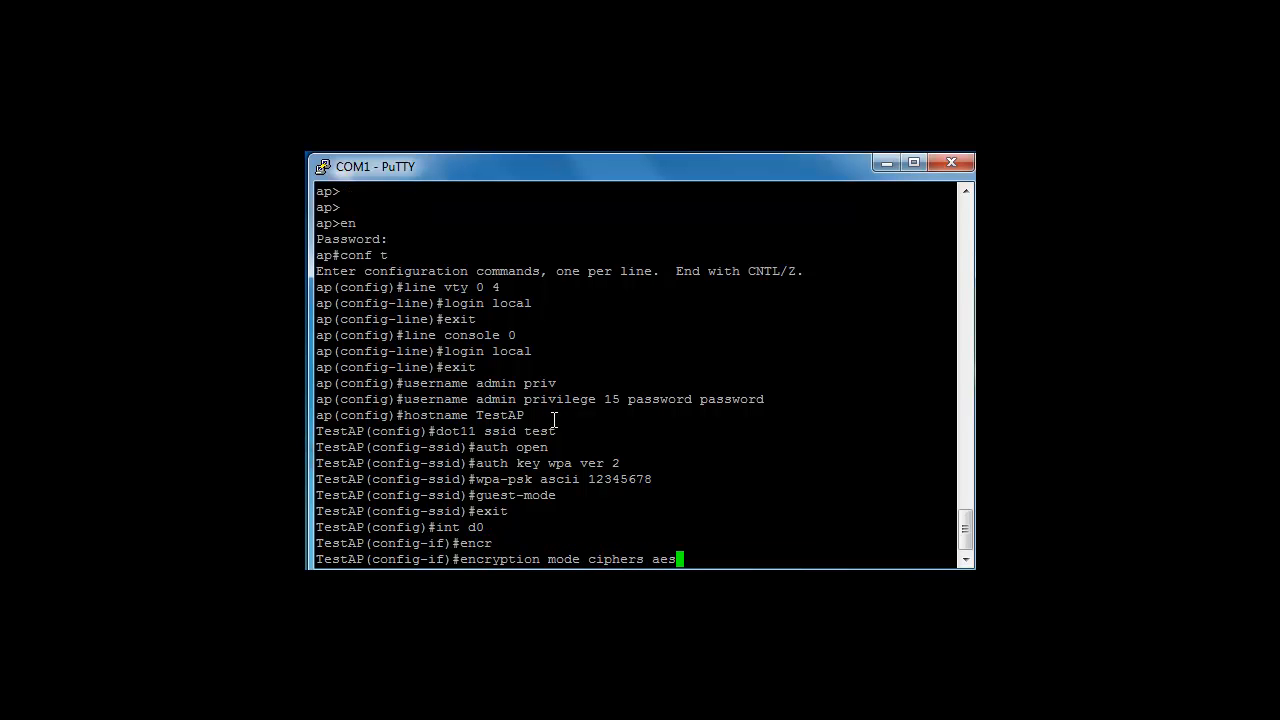
key(Return)
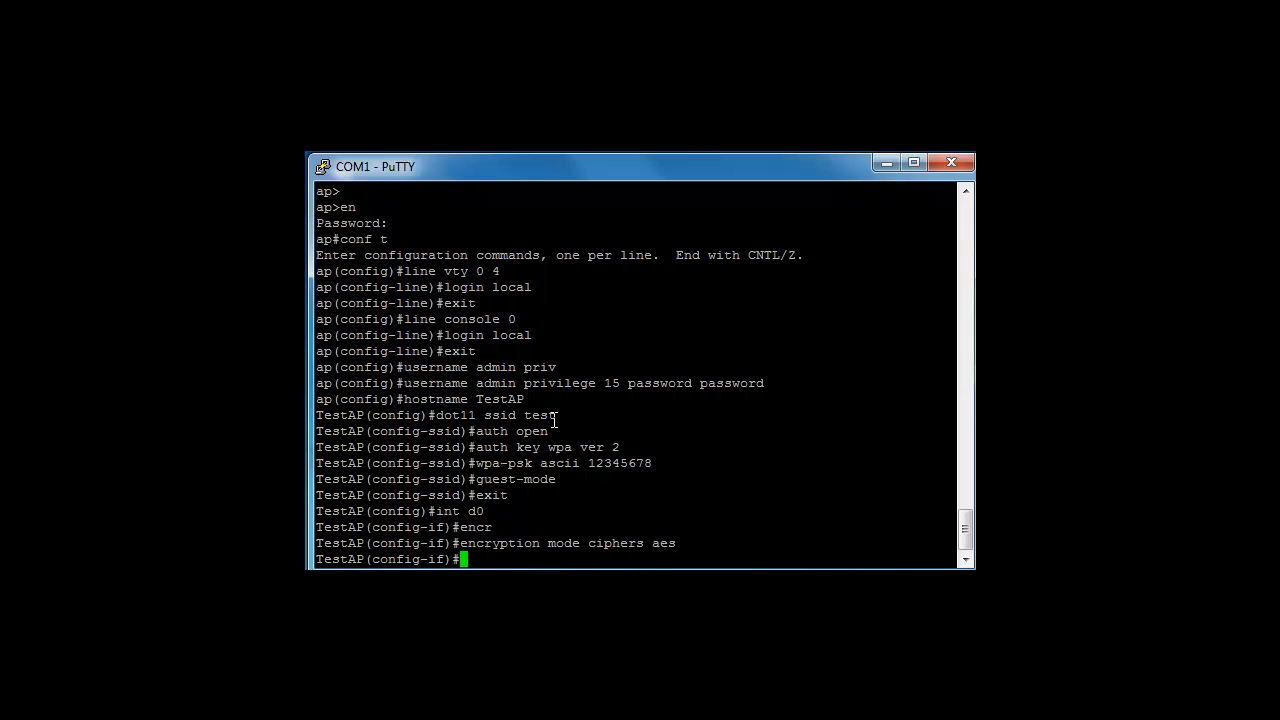
Attach SSID test to the radio interface.
text(ssid si)
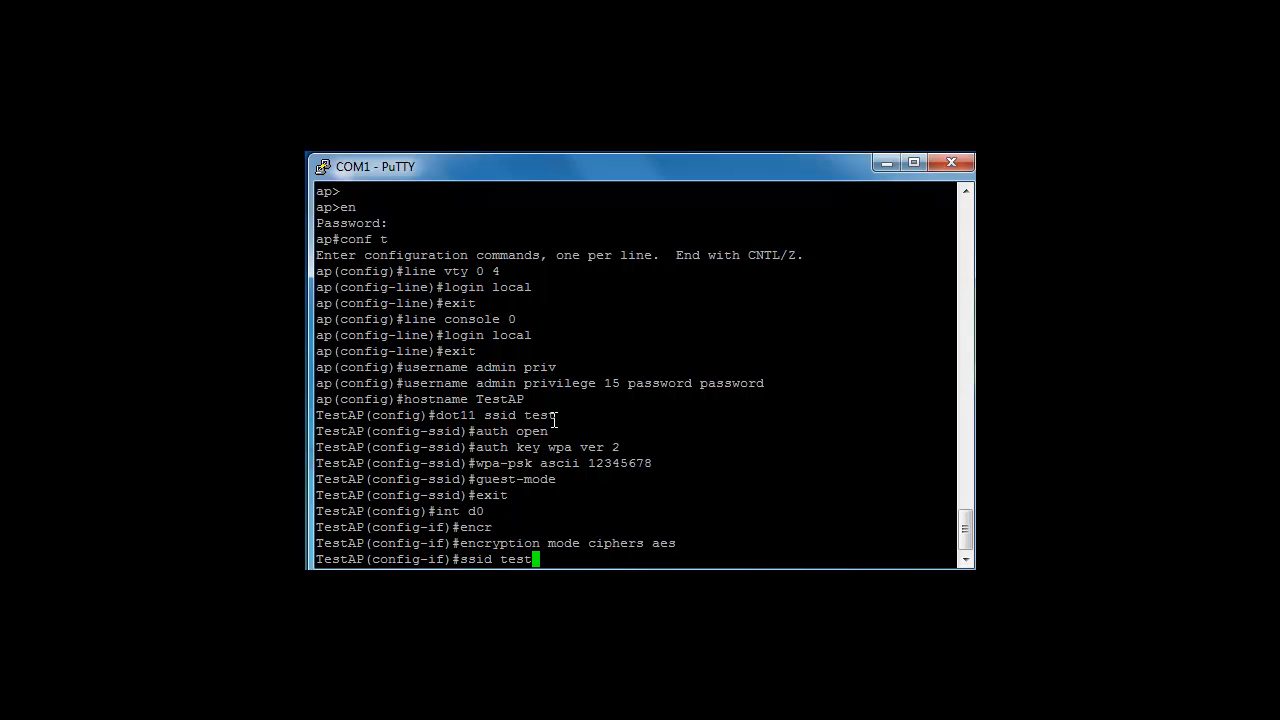
key(Return)
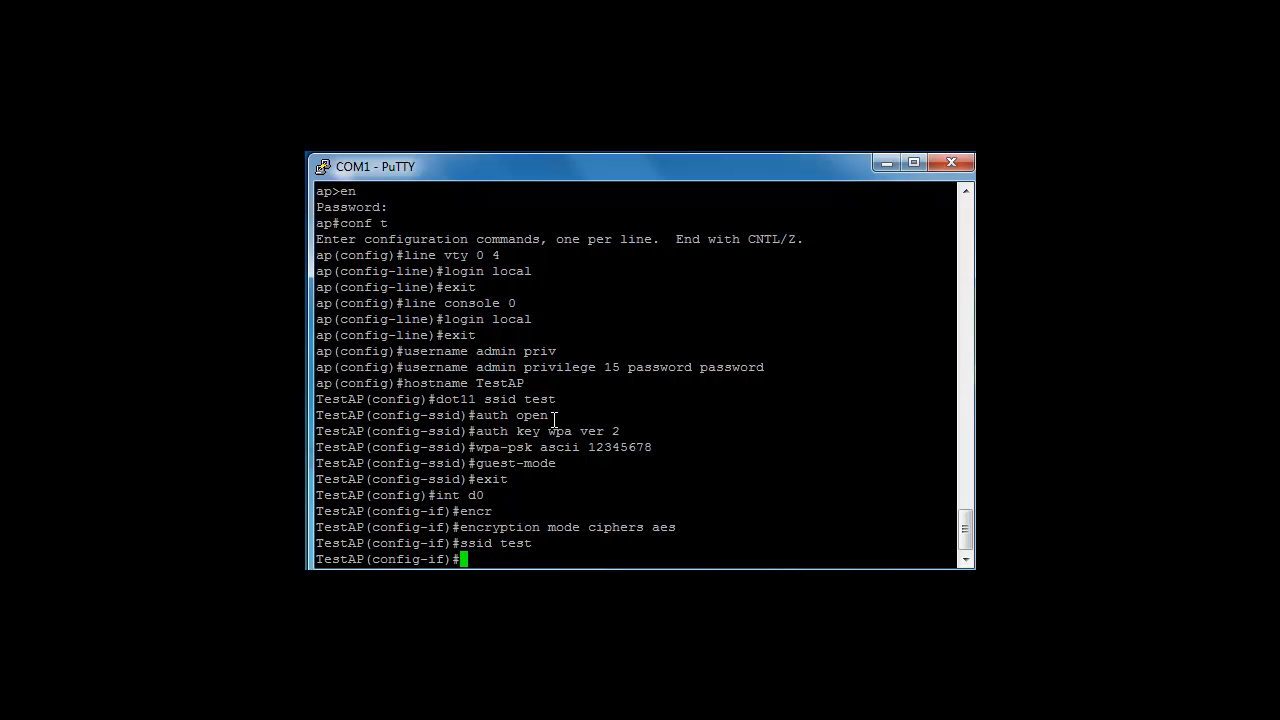
List channel options, choose channel 1 and bring the radio up with no shut.
text(chann)
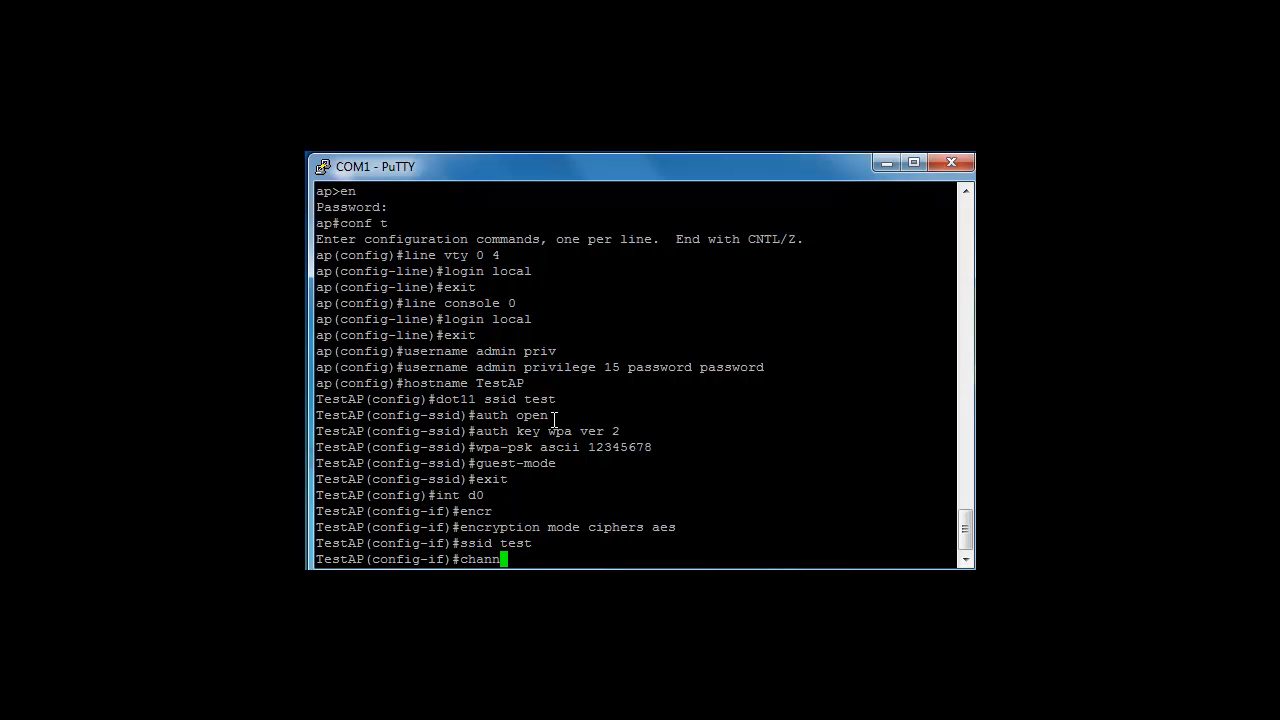
text(el)
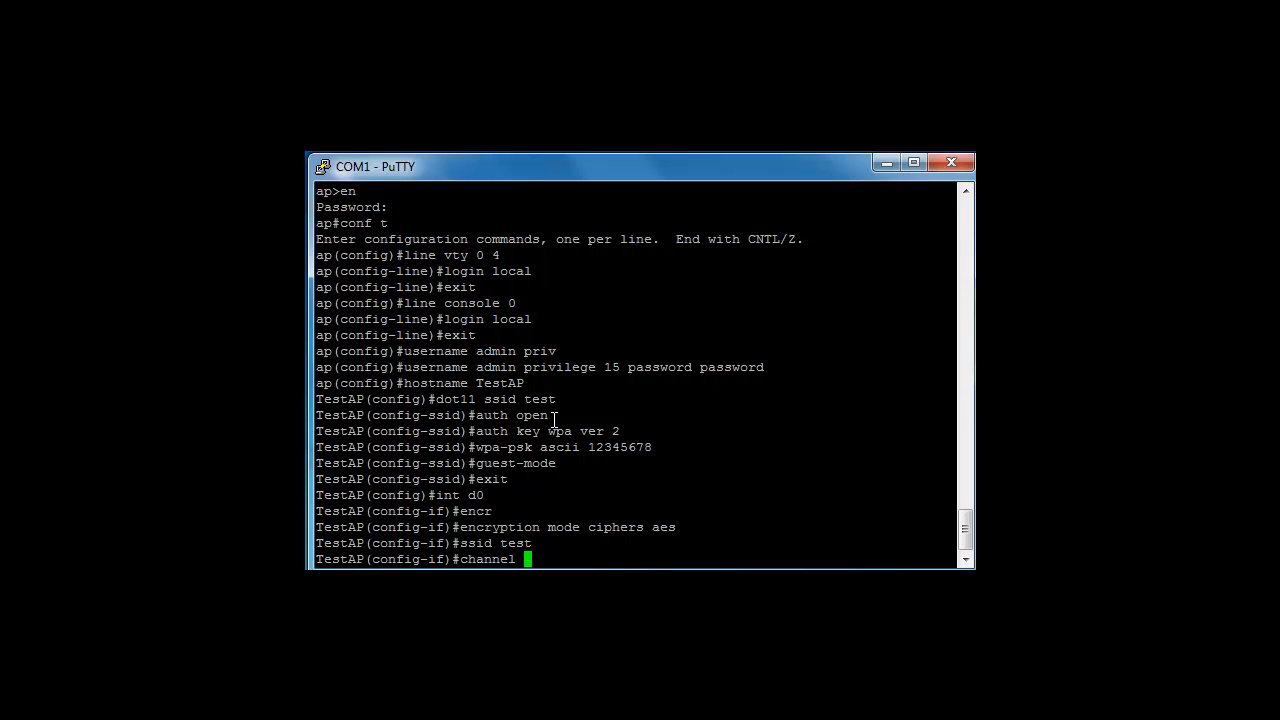
text(?)
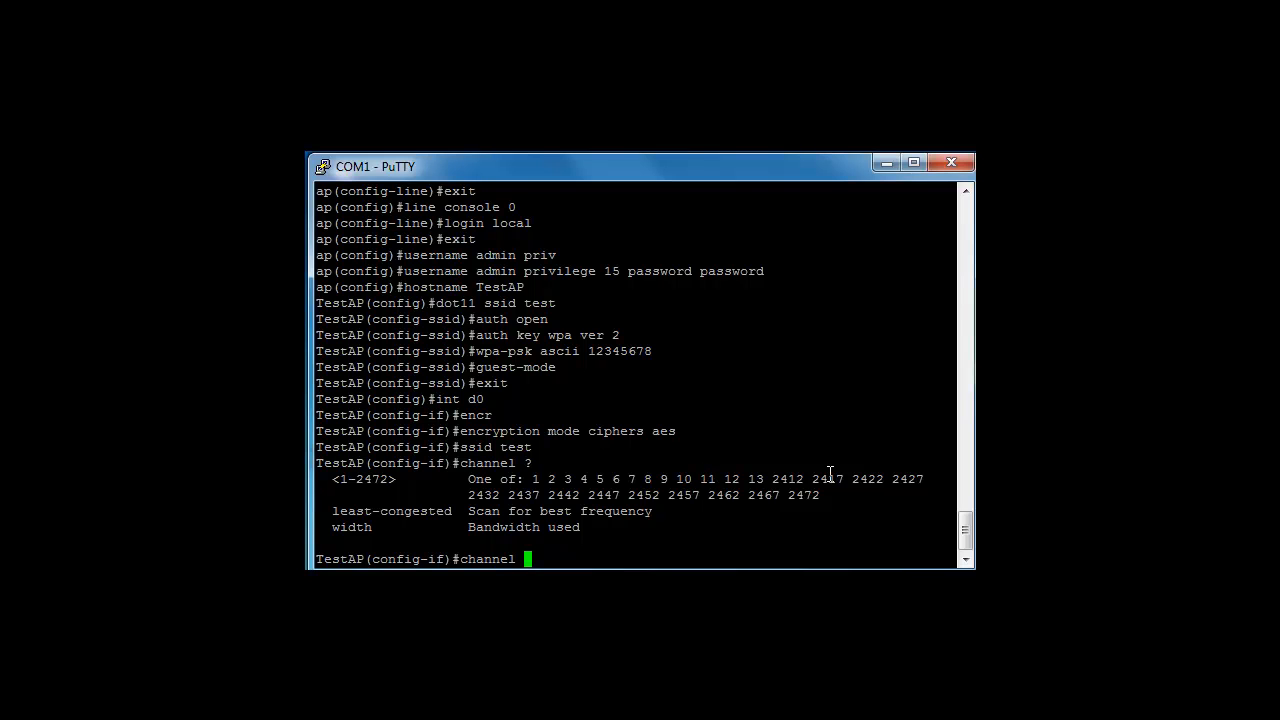
mouse_move(752, 402)
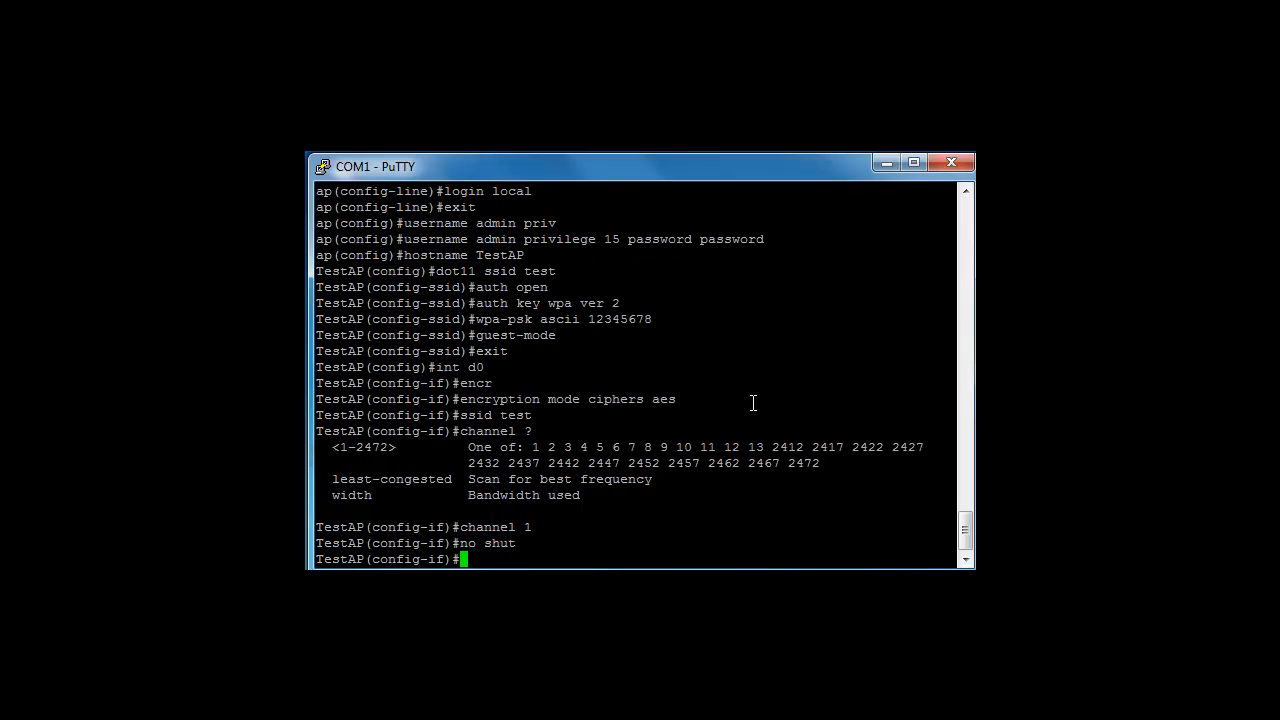
key(Return)
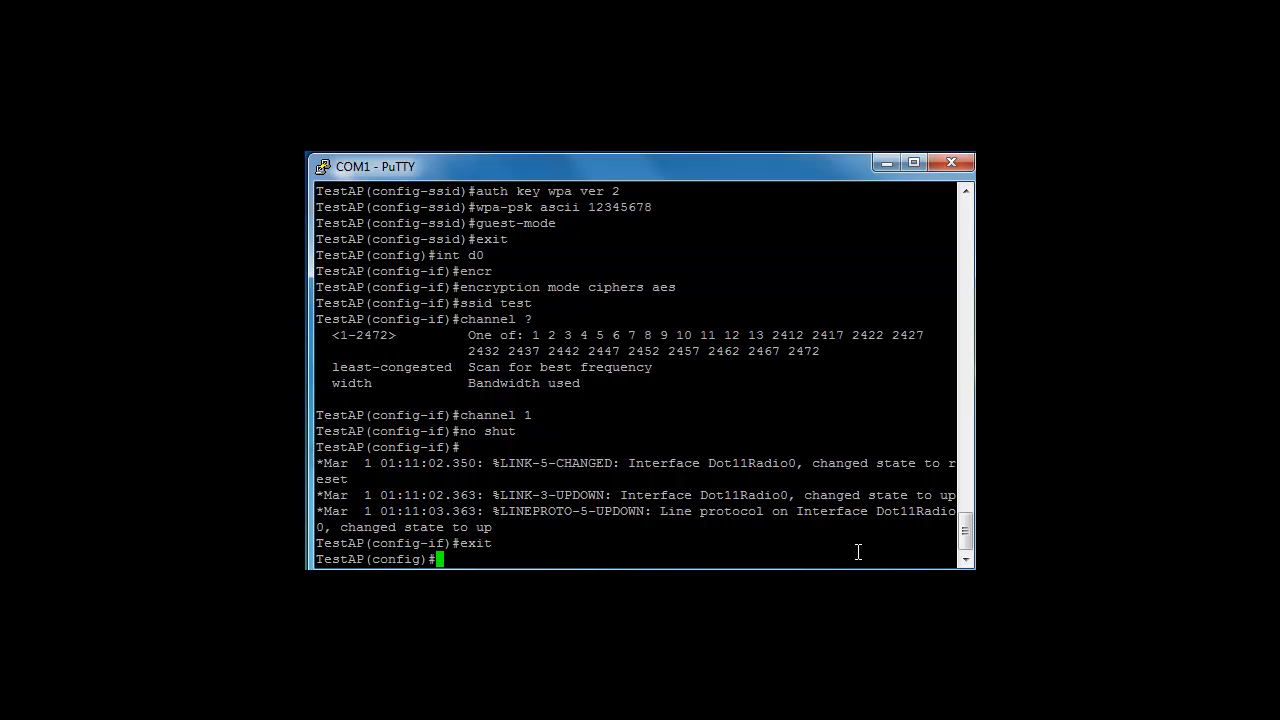
On interface BVI1, assign IP address 192.168.1.10 255.255.255.0.
text(int)
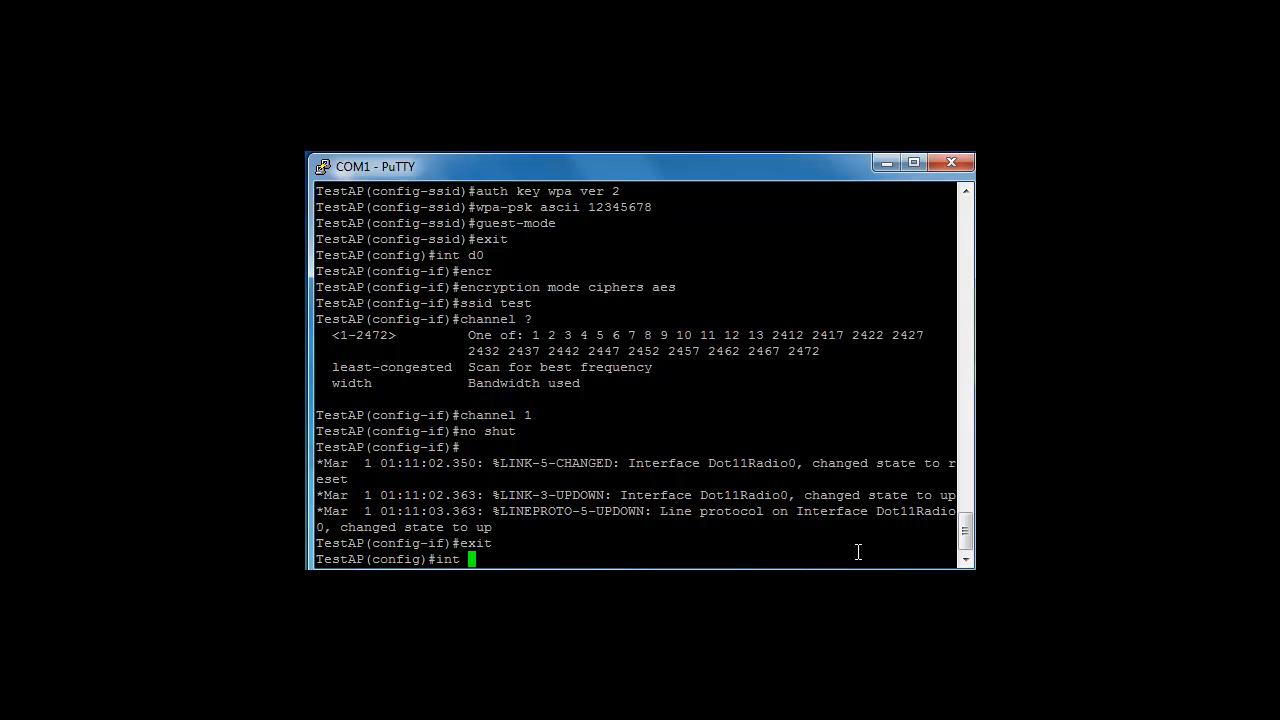
text(bv1)
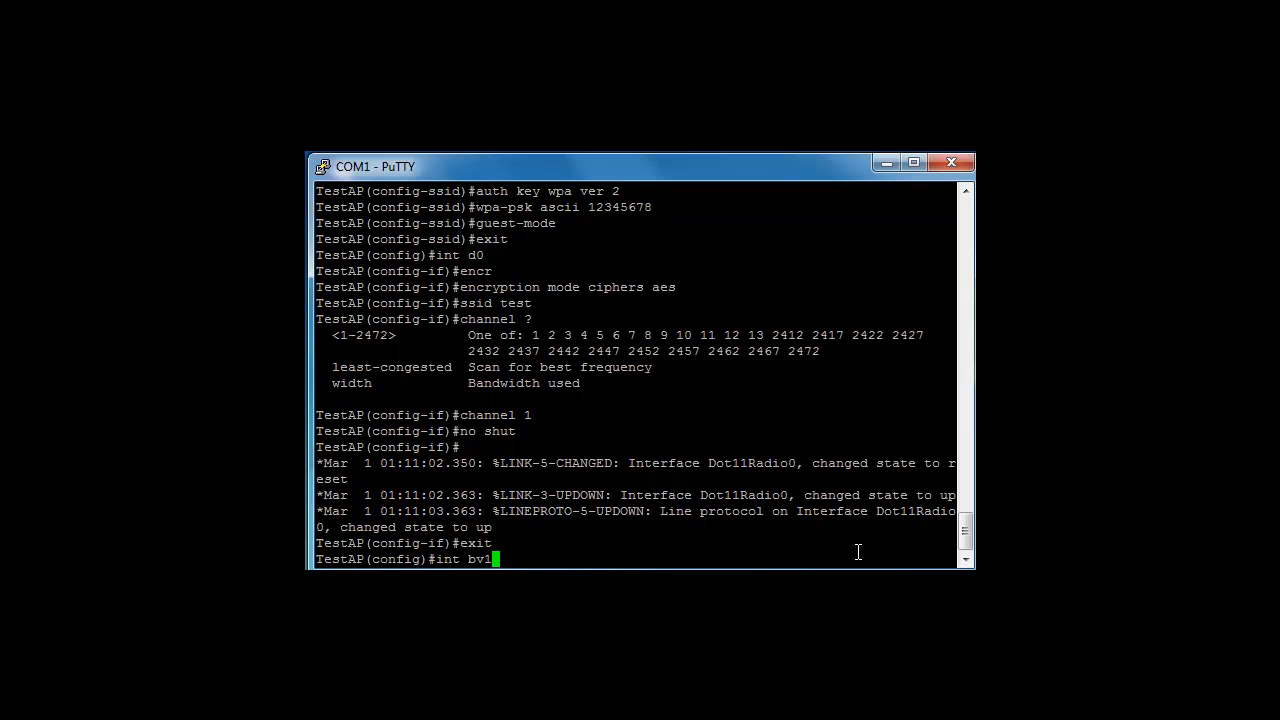
text(ip)
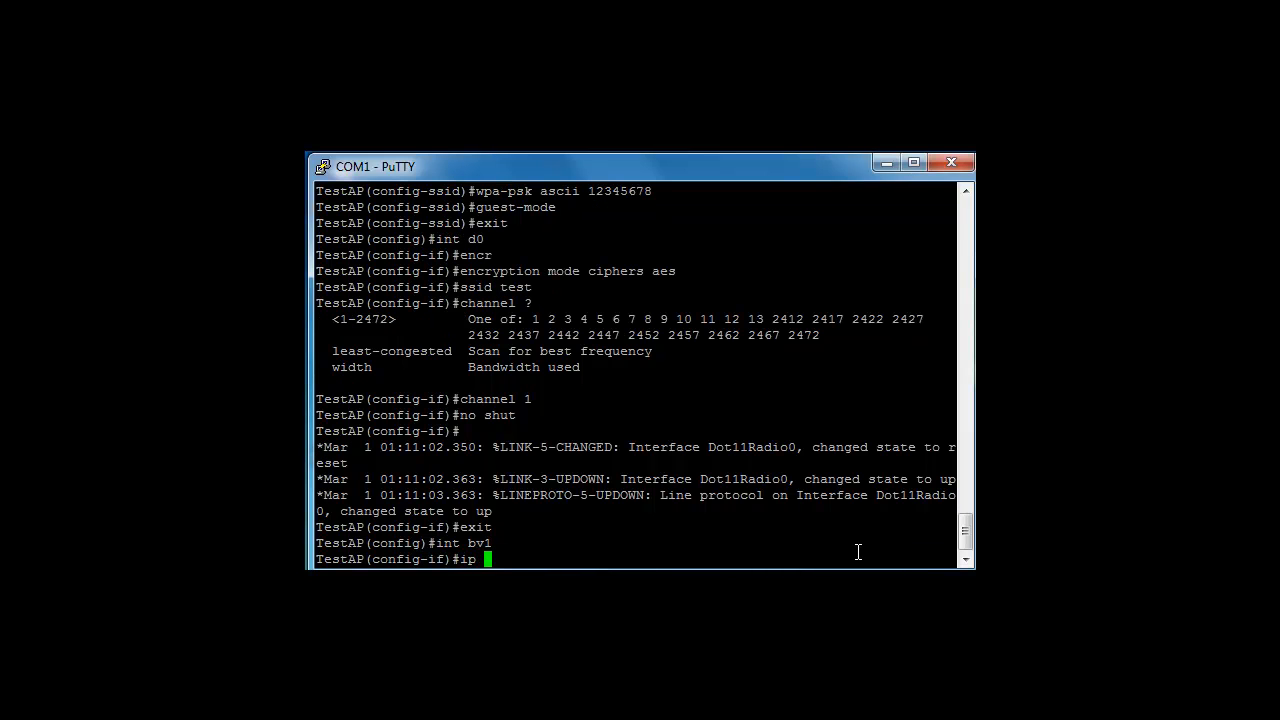
text(address 1)
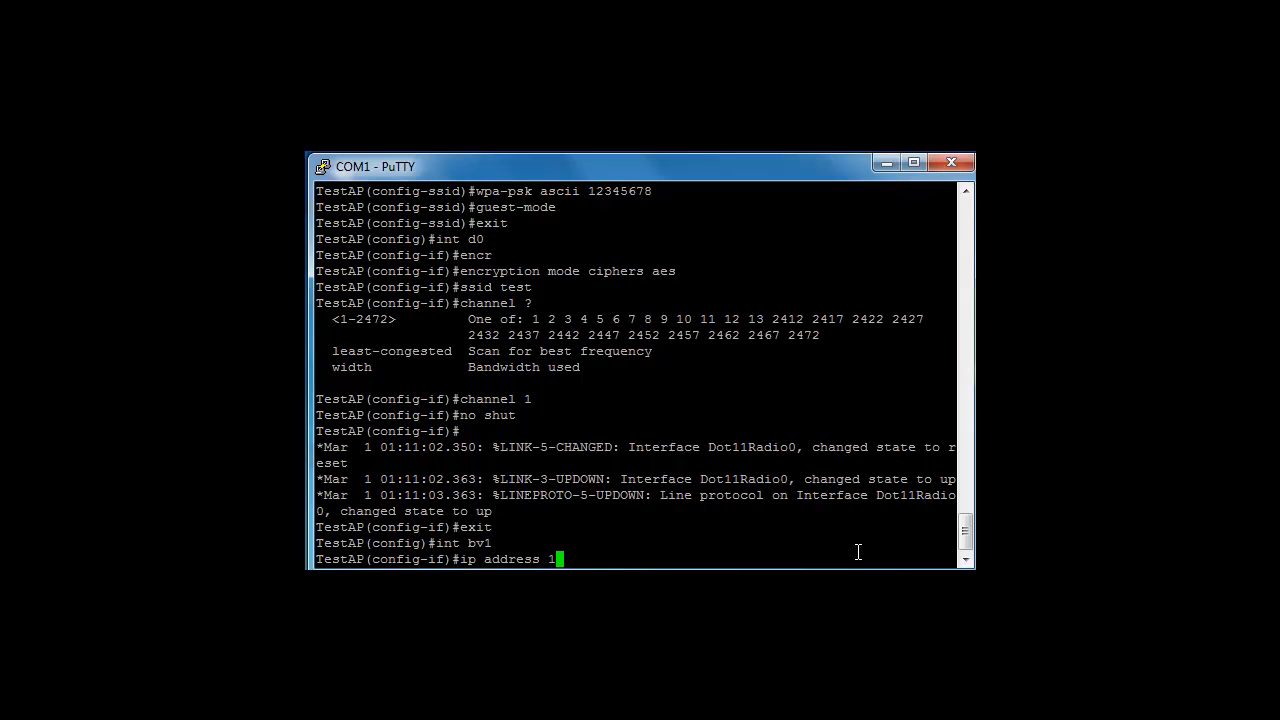
text(92.168.1.10 255.255.255.0)
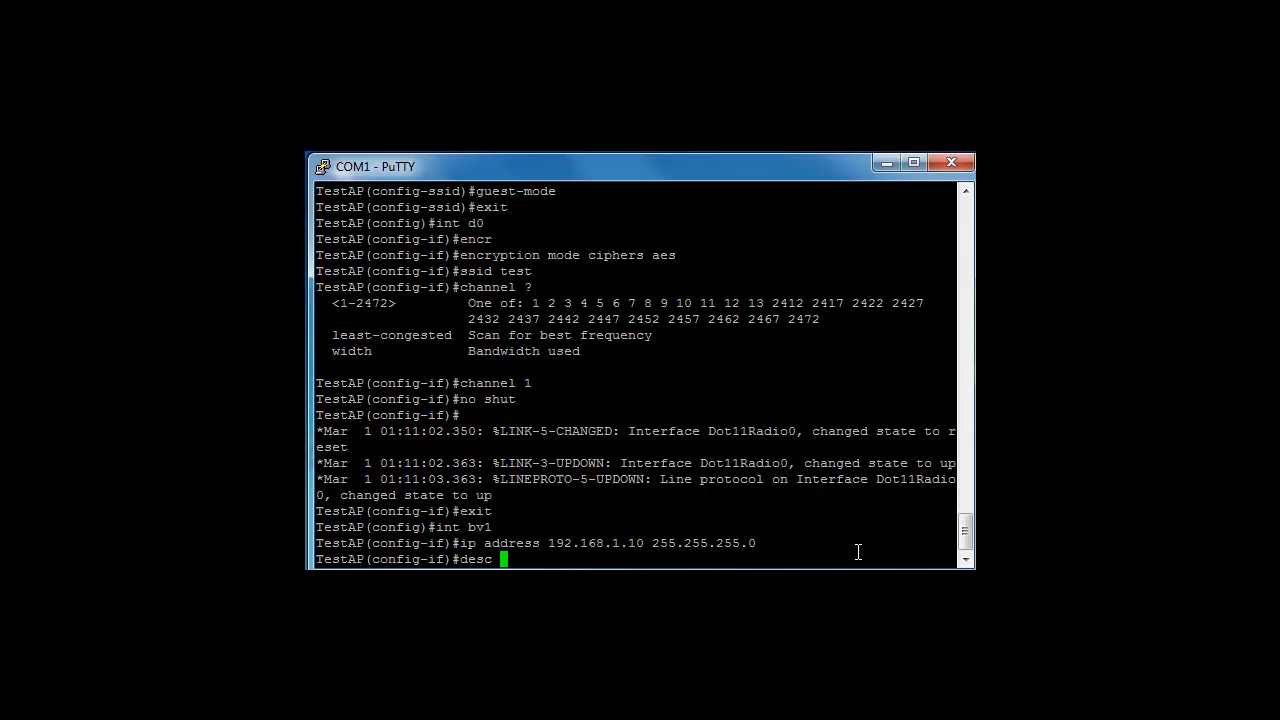
Describe BVI1 as LAN interface and set ip default-gateway 192.168.1.1.
text(Test)
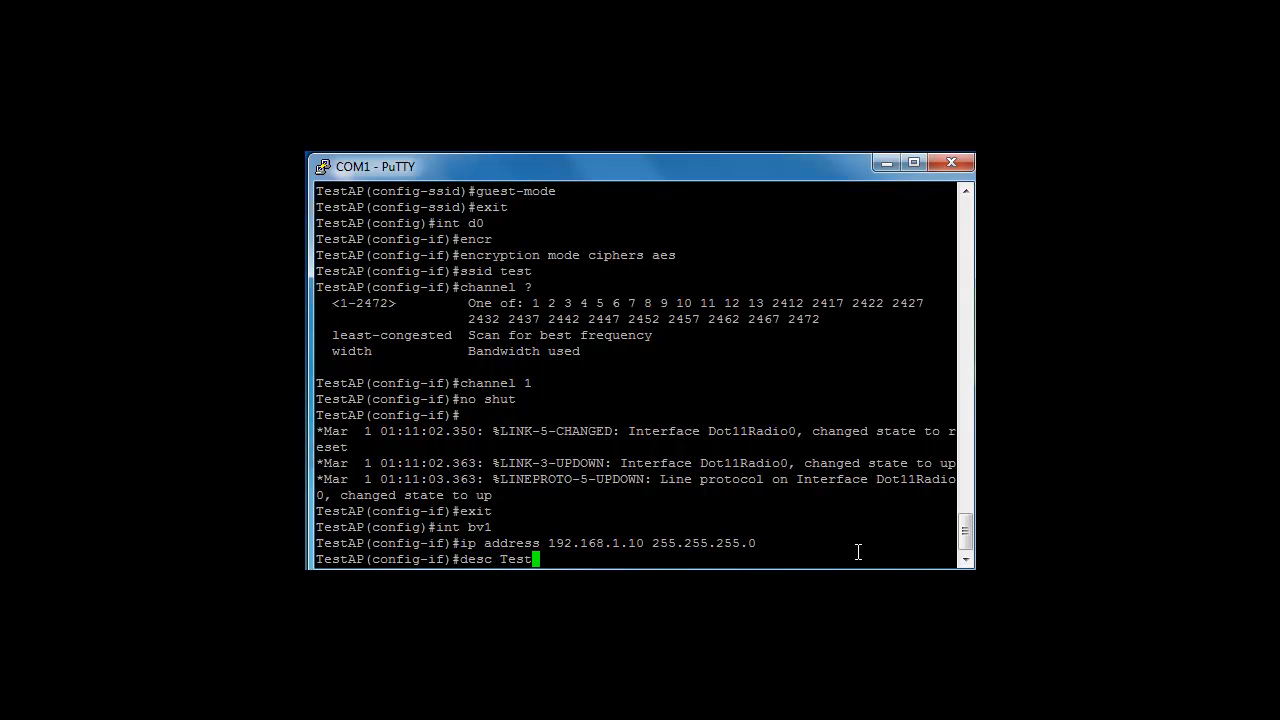
key(BackSpace)
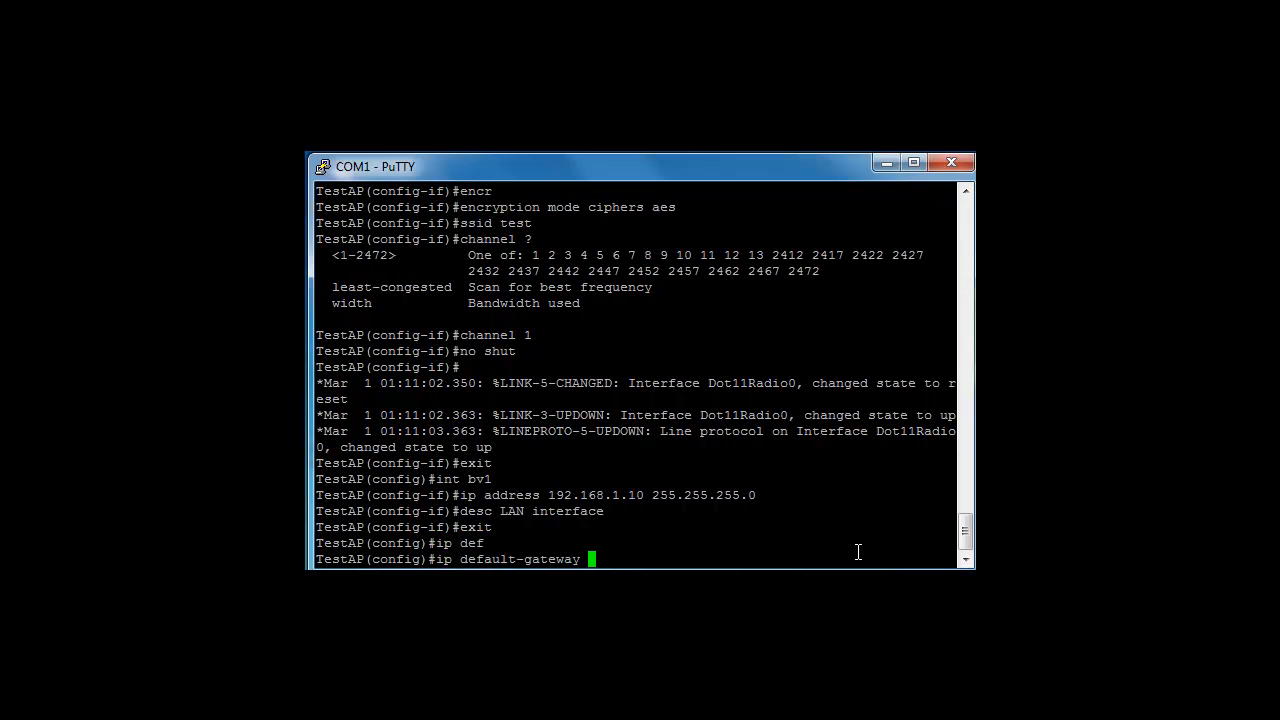
text(192.168)
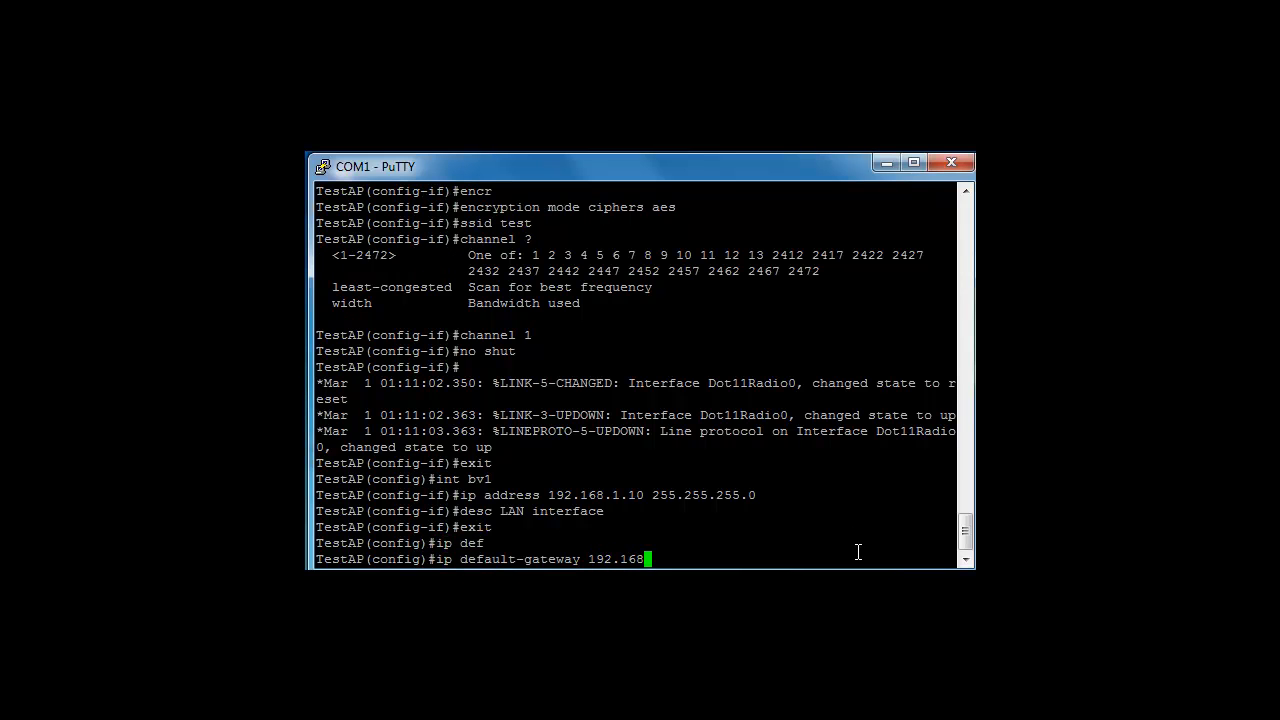
key(Return)
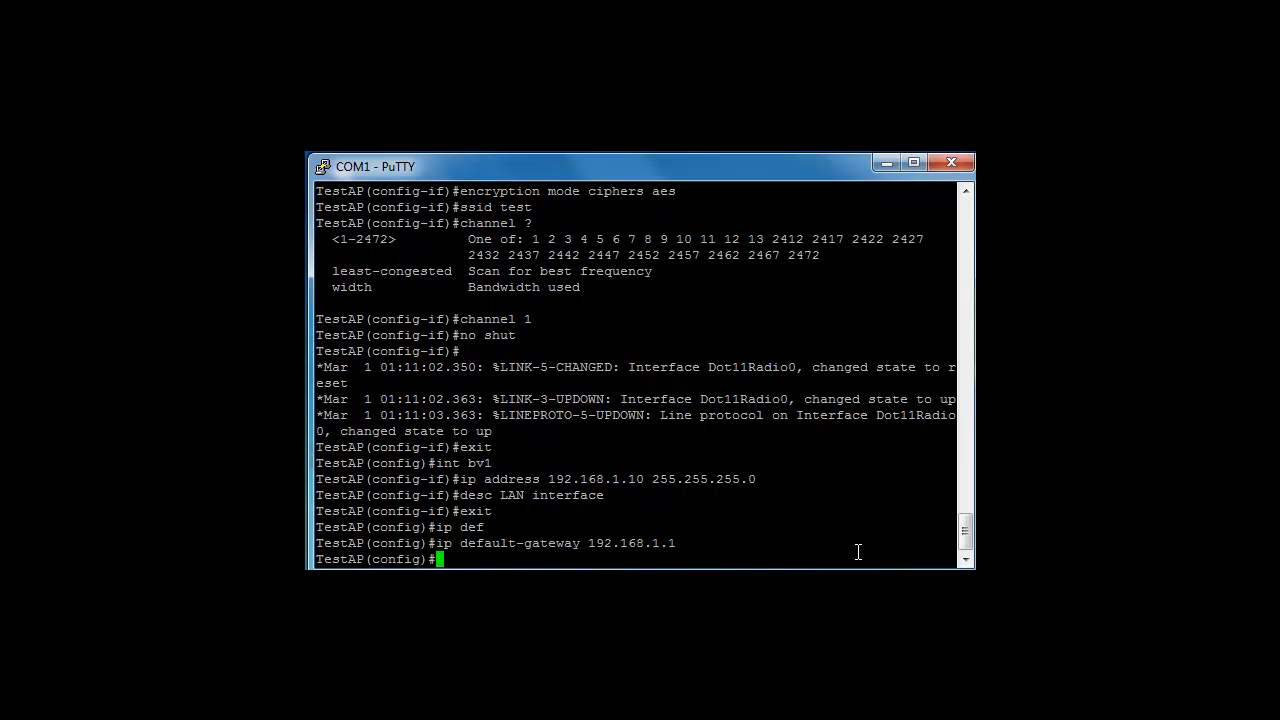